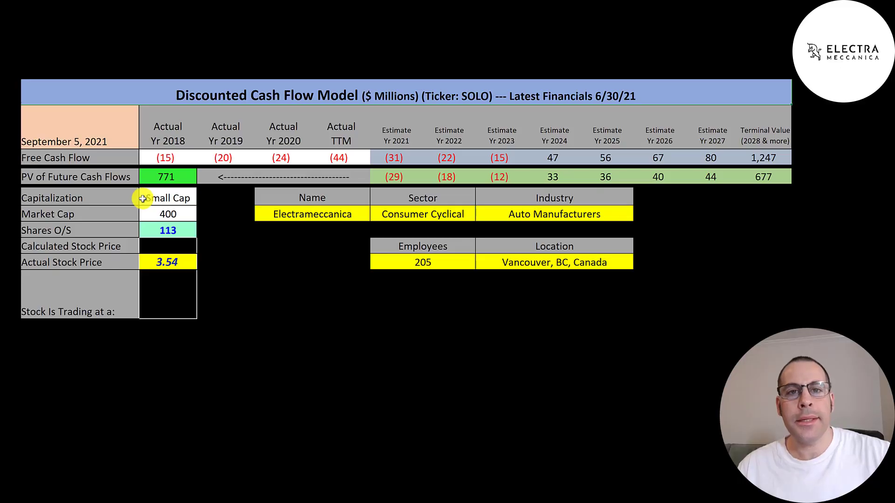
mouse_move(144, 215)
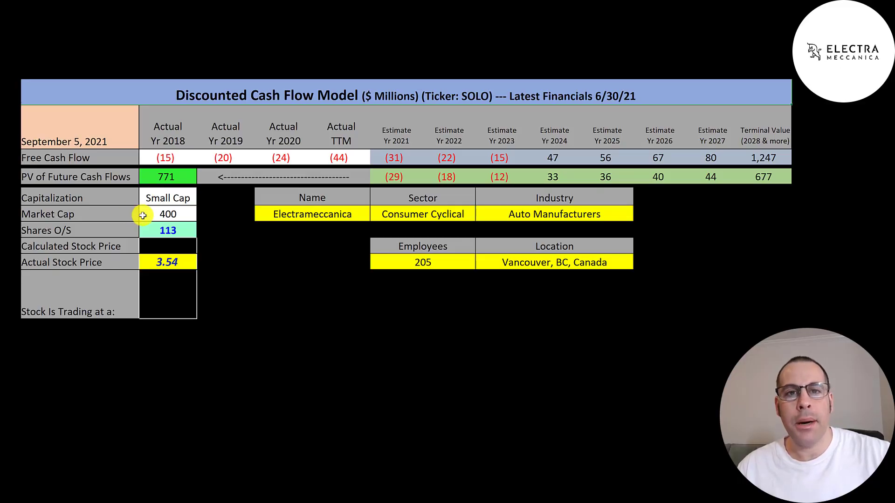
mouse_move(140, 256)
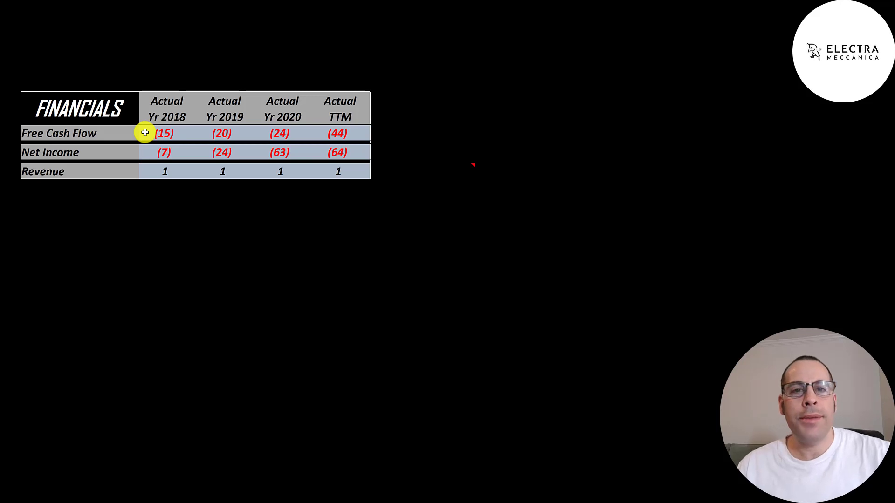
mouse_move(149, 151)
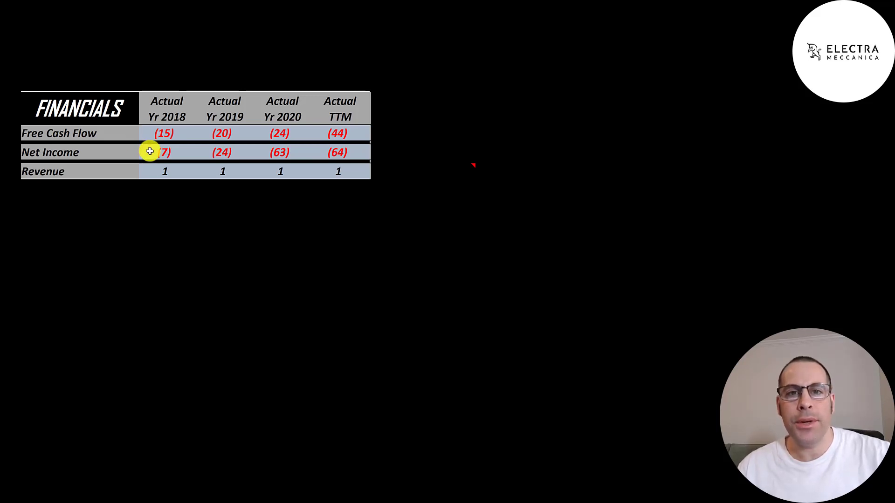
mouse_move(156, 171)
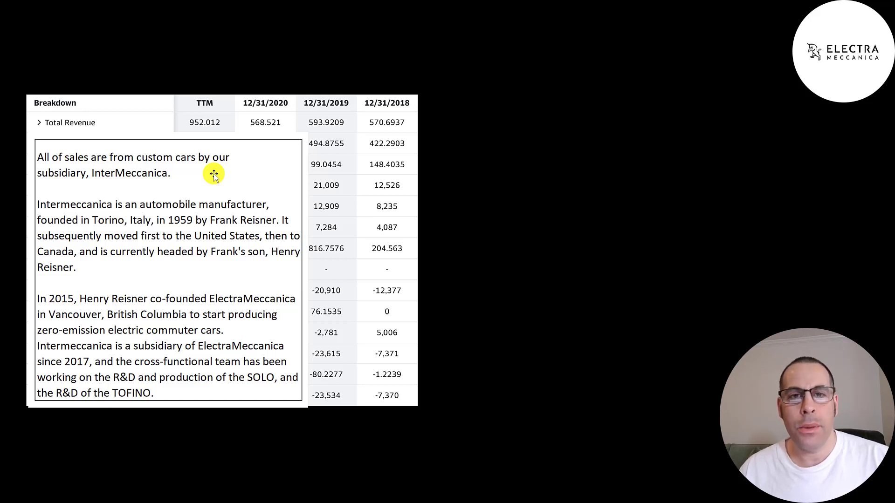
mouse_move(162, 214)
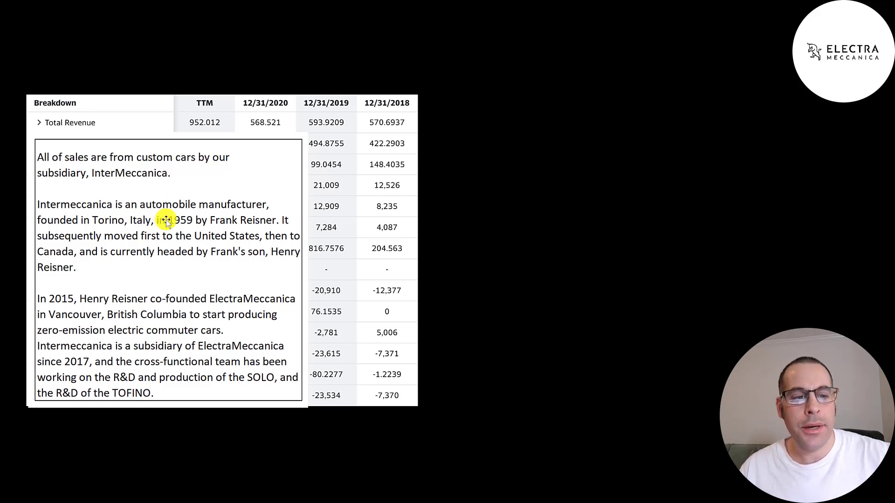
mouse_move(147, 225)
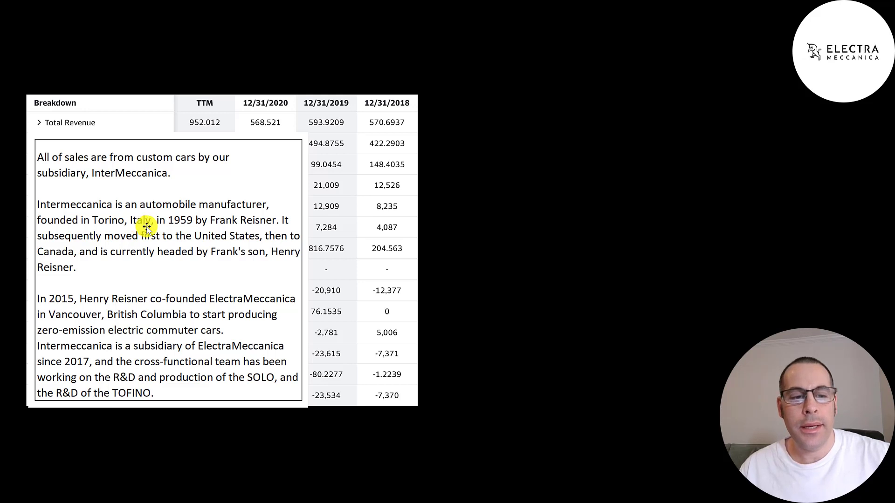
mouse_move(177, 232)
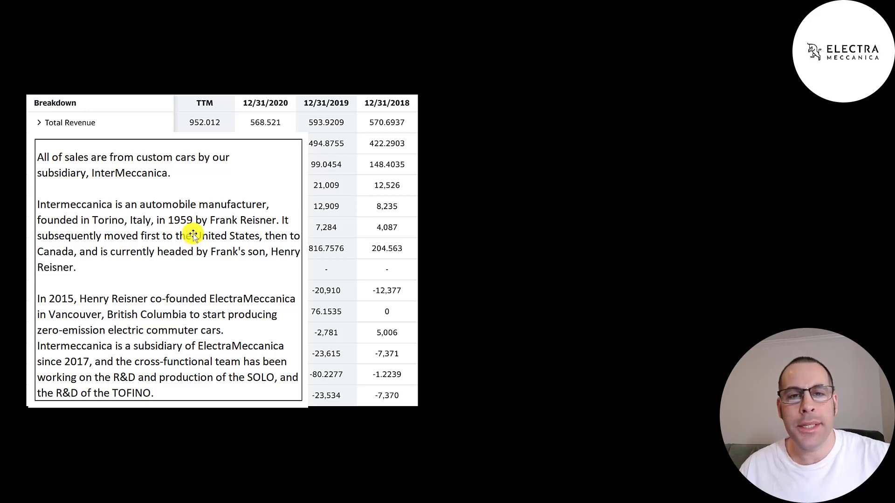
mouse_move(191, 311)
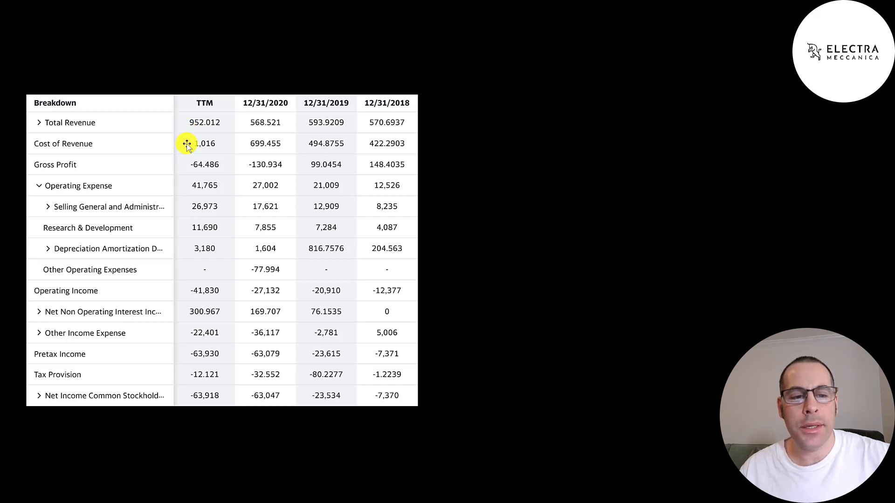
mouse_move(191, 175)
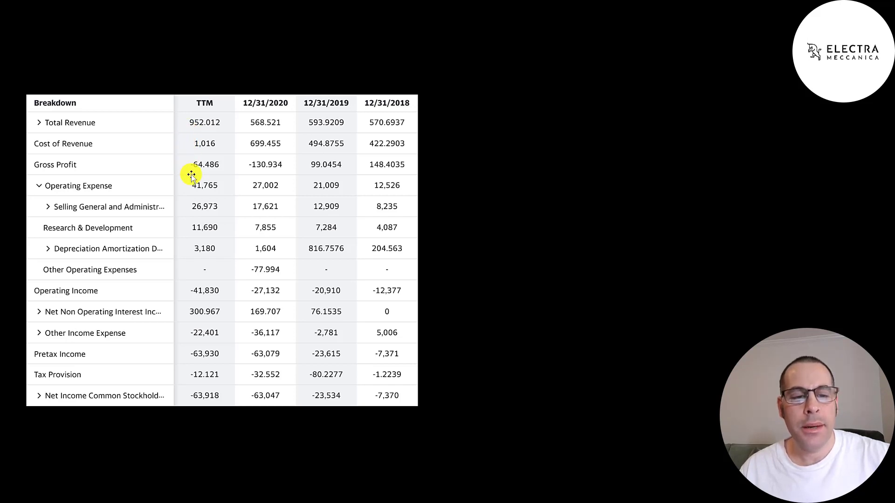
mouse_move(191, 183)
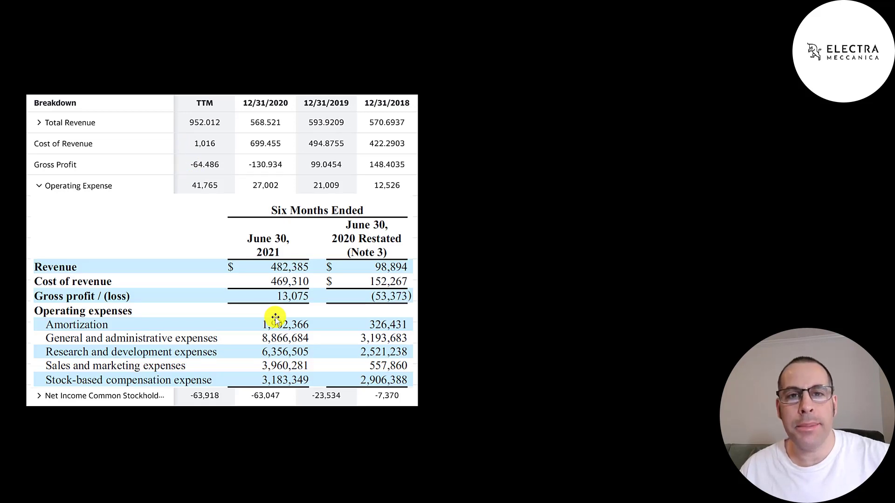
mouse_move(324, 321)
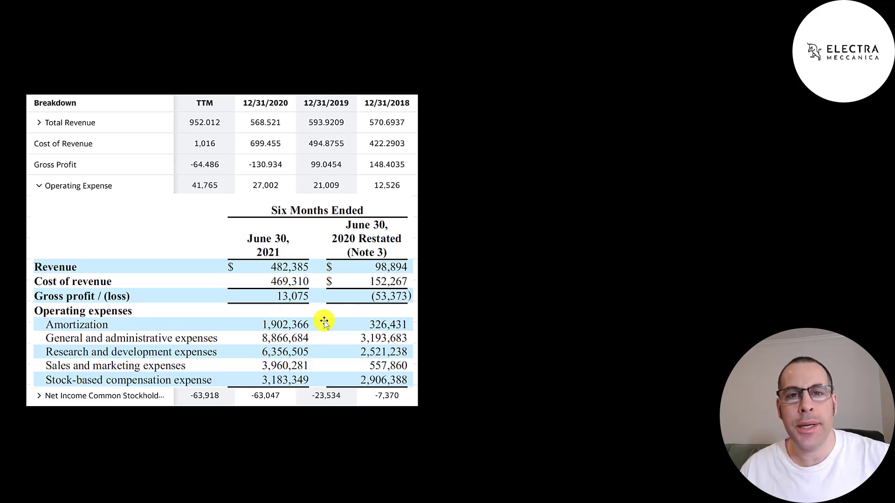
mouse_move(248, 326)
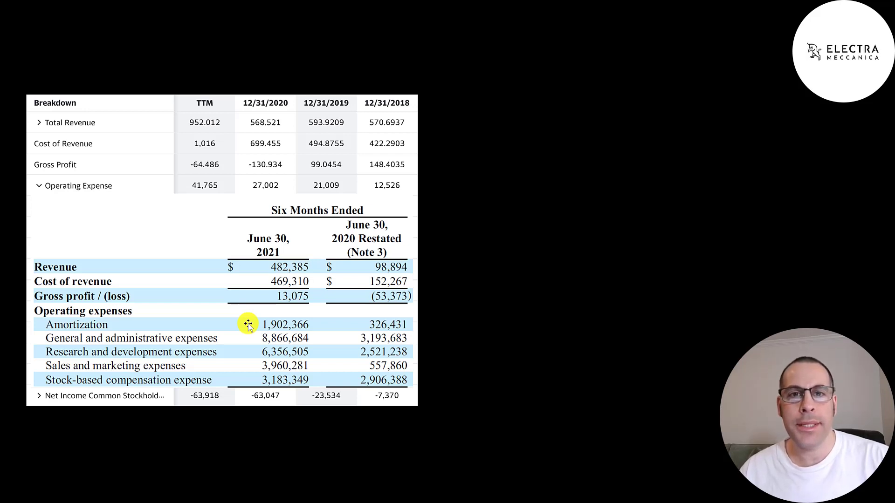
mouse_move(253, 337)
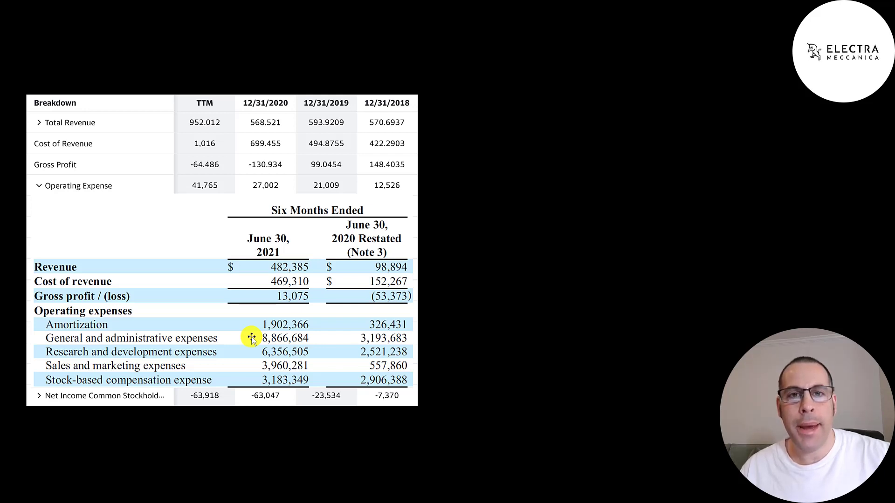
mouse_move(254, 351)
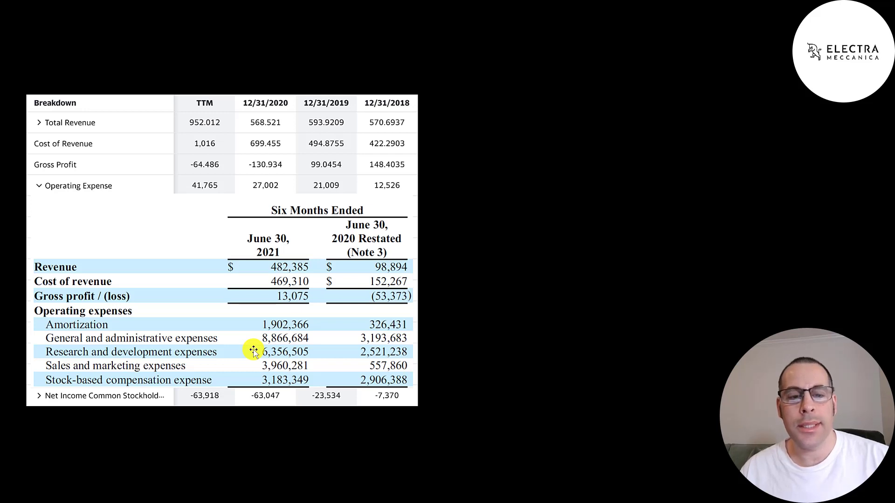
mouse_move(252, 367)
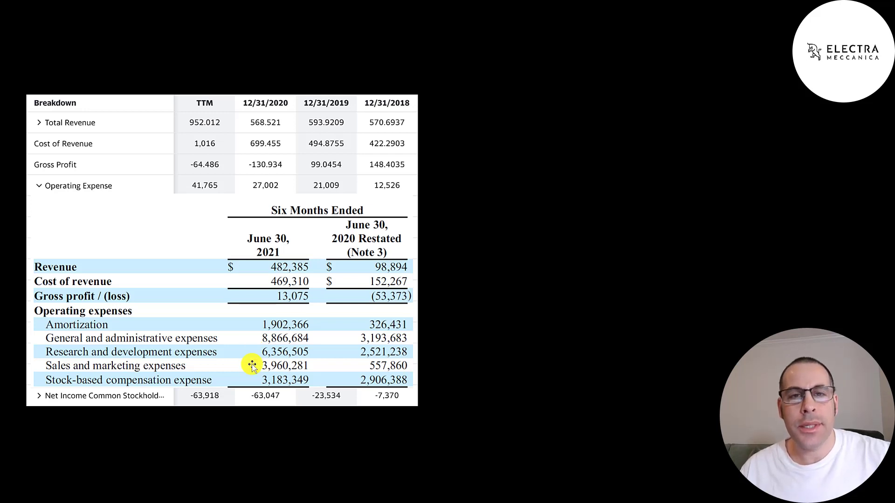
mouse_move(253, 380)
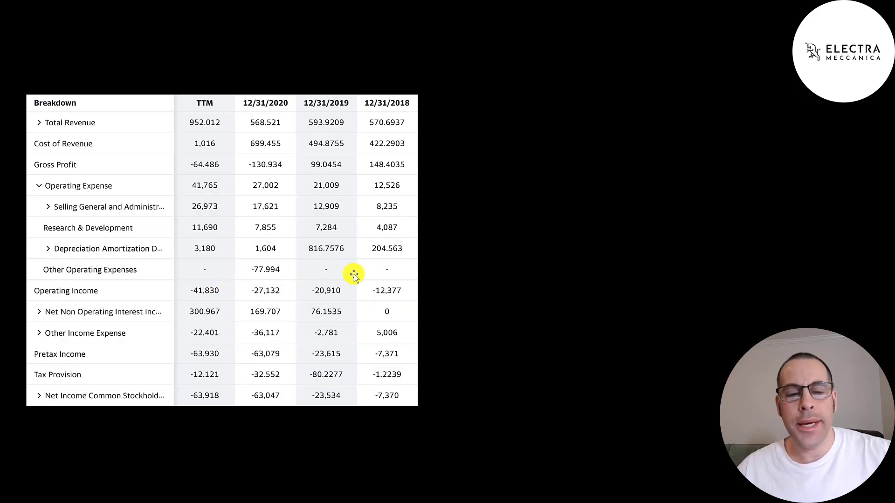
mouse_move(235, 365)
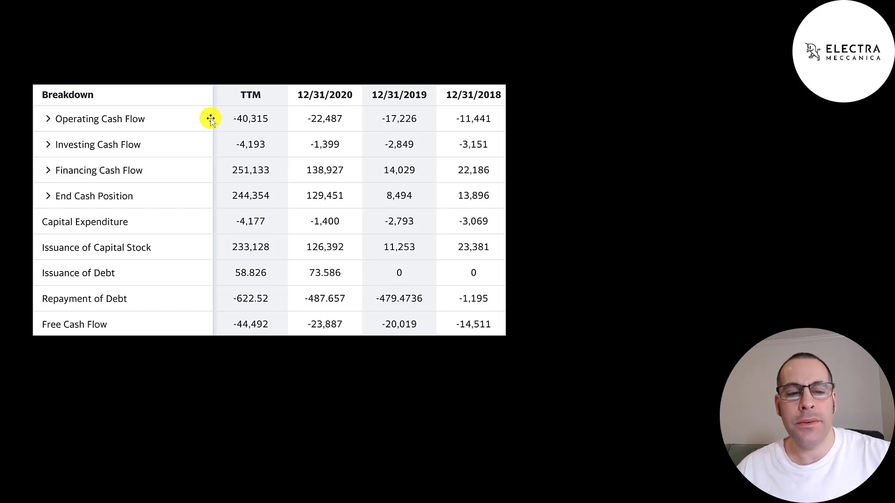
mouse_move(219, 222)
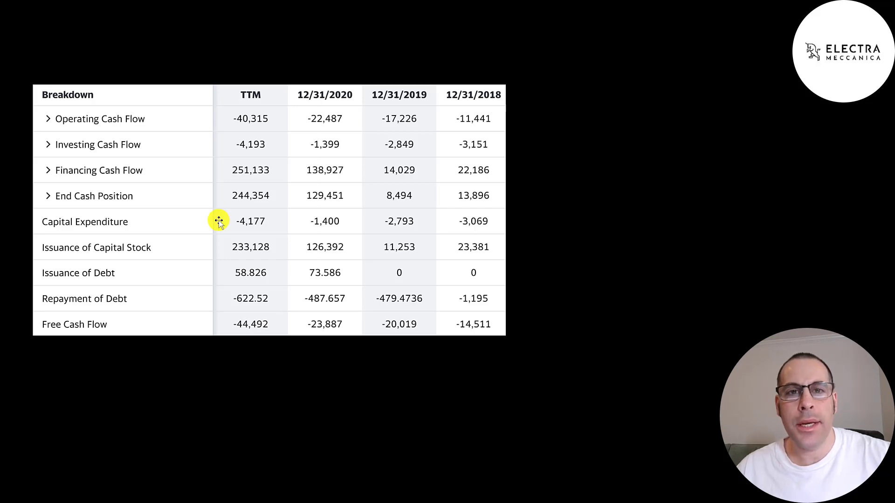
mouse_move(237, 221)
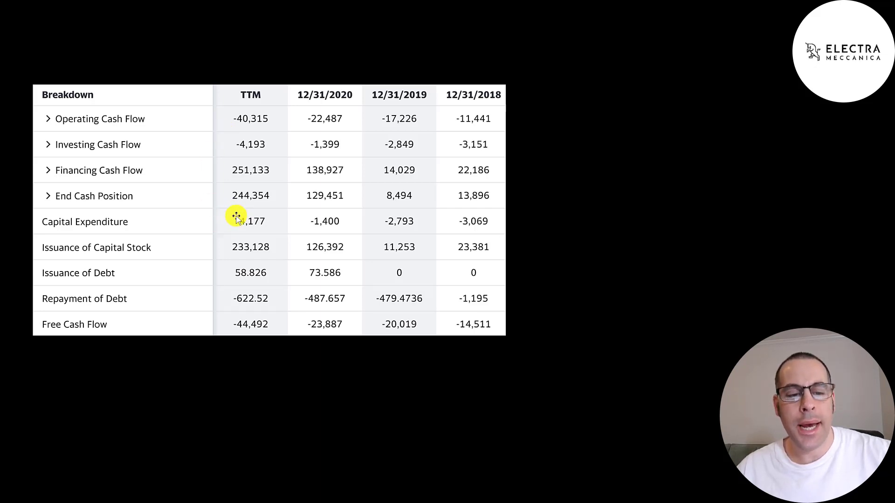
mouse_move(290, 333)
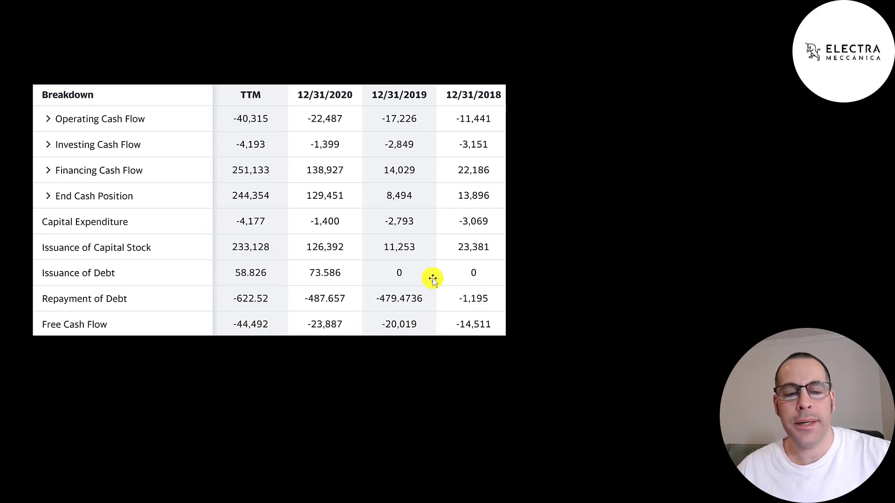
mouse_move(449, 255)
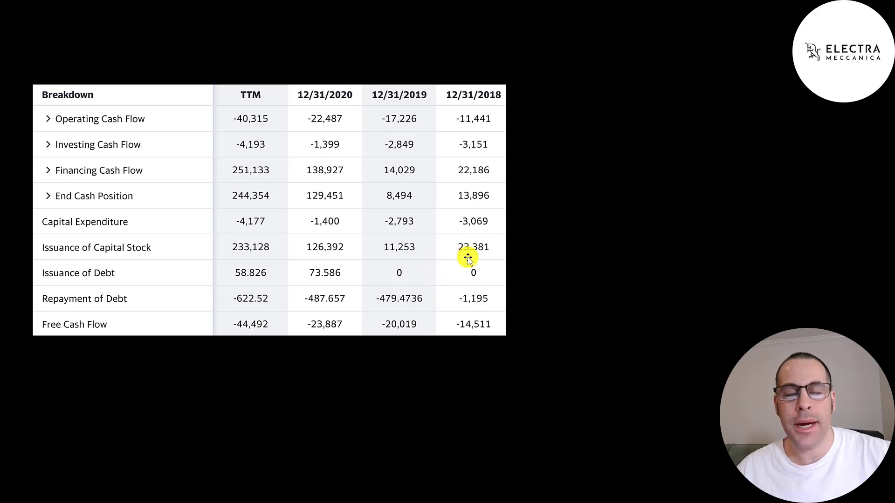
mouse_move(417, 251)
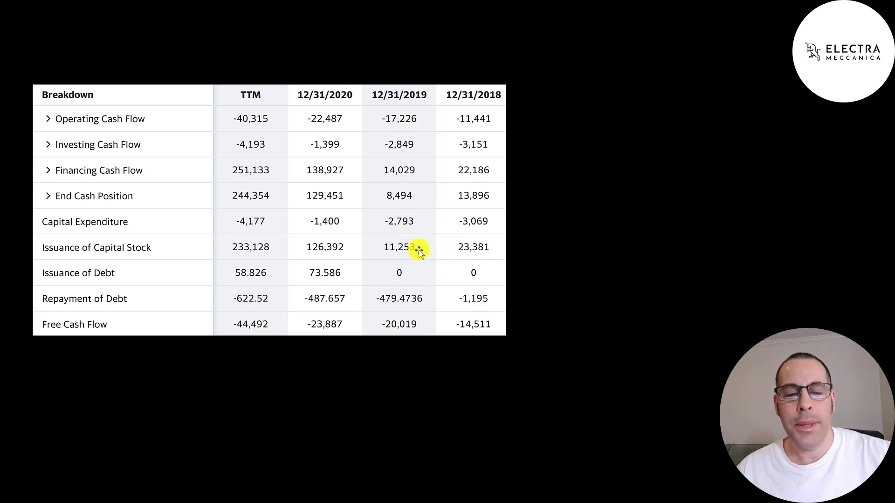
mouse_move(314, 231)
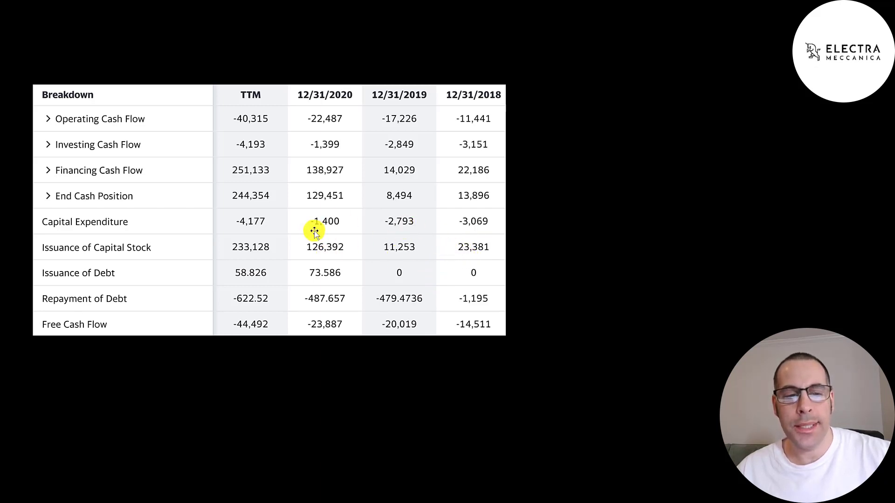
mouse_move(296, 228)
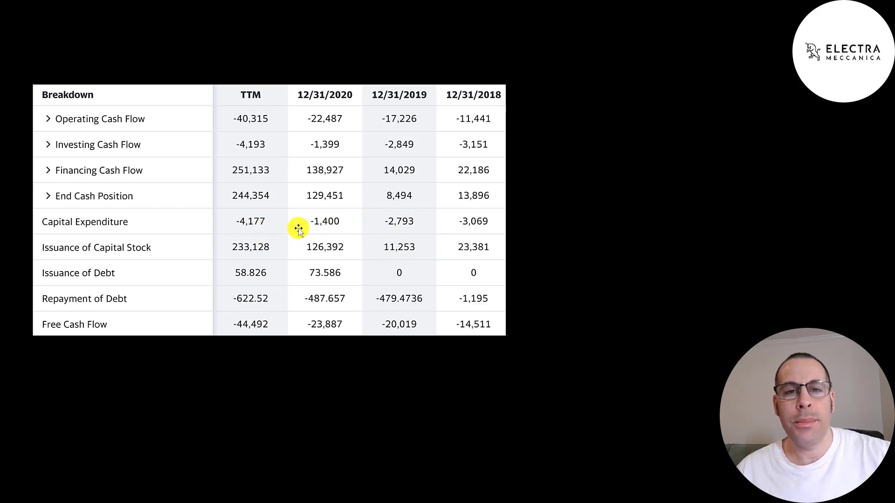
mouse_move(209, 241)
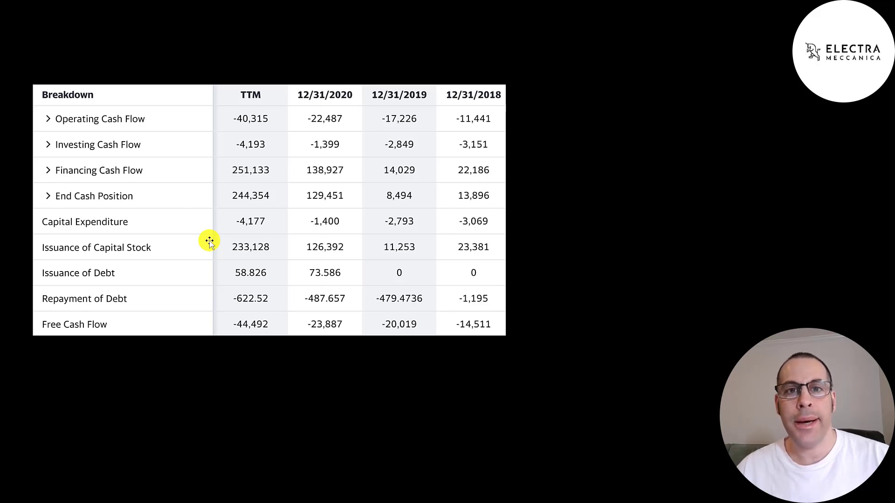
mouse_move(359, 268)
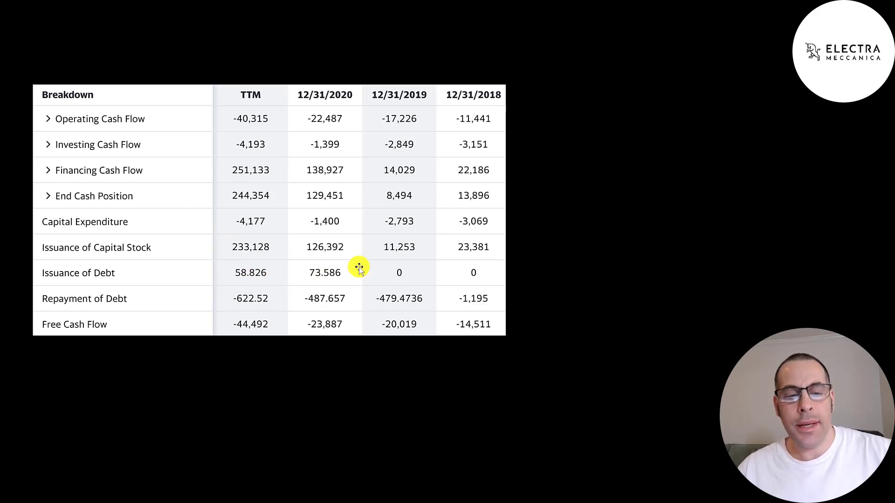
mouse_move(449, 298)
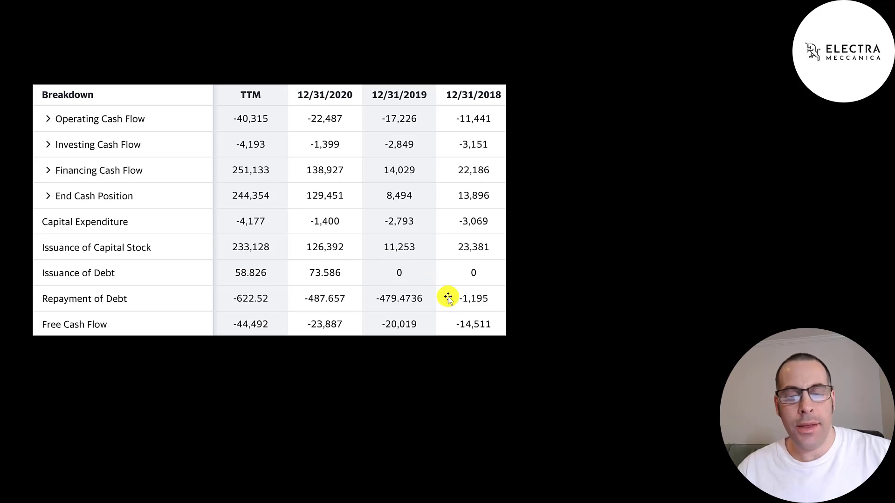
mouse_move(251, 214)
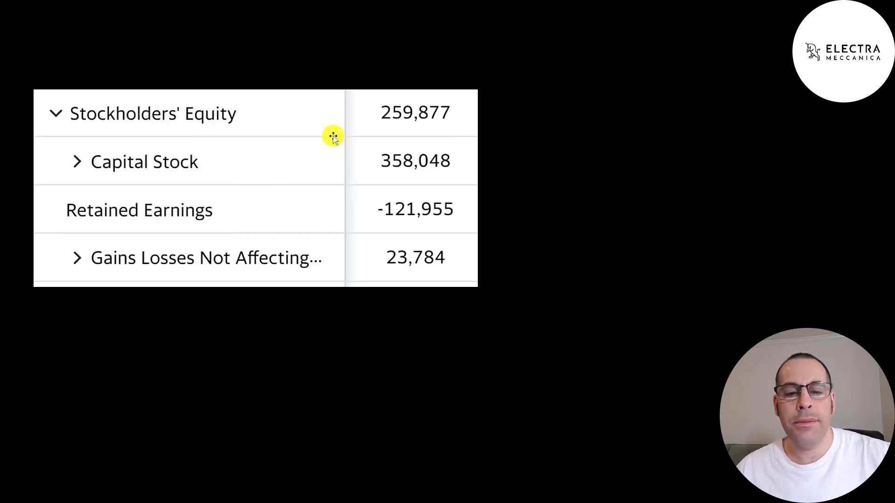
mouse_move(348, 161)
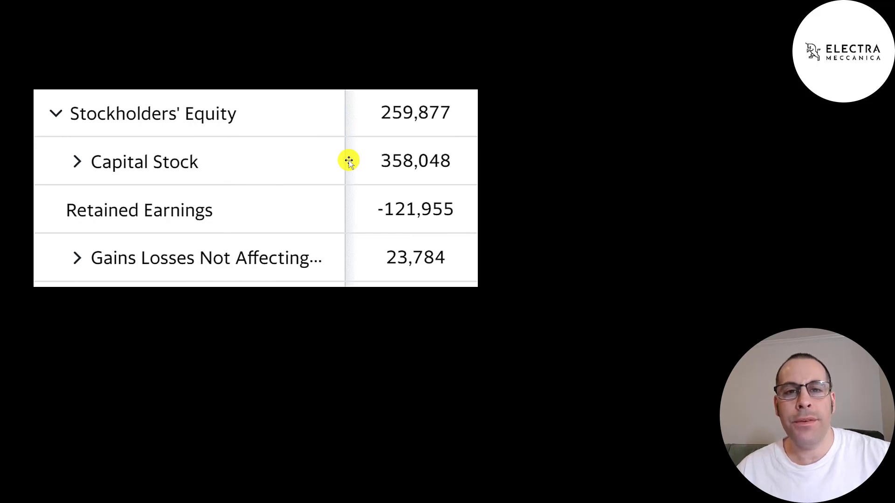
mouse_move(340, 169)
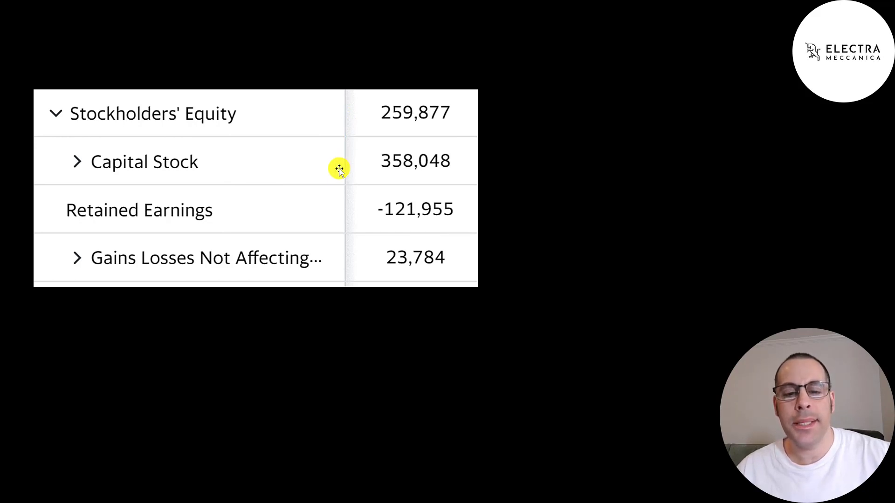
mouse_move(346, 203)
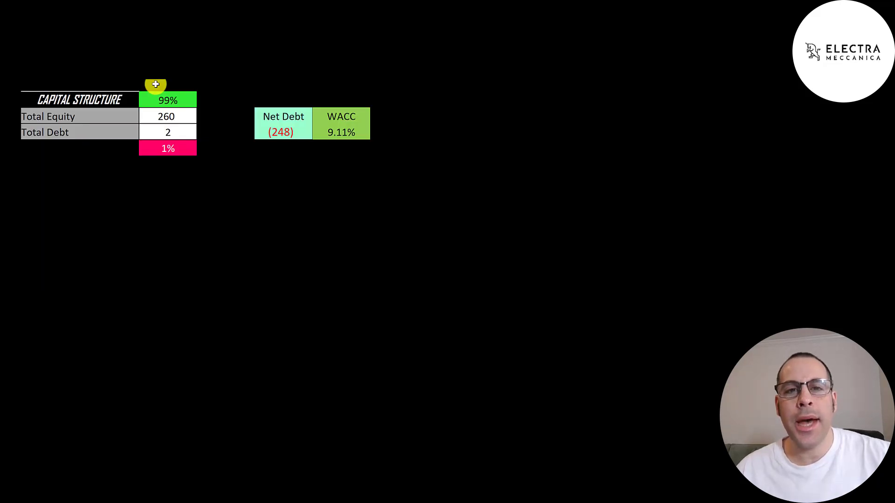
mouse_move(149, 112)
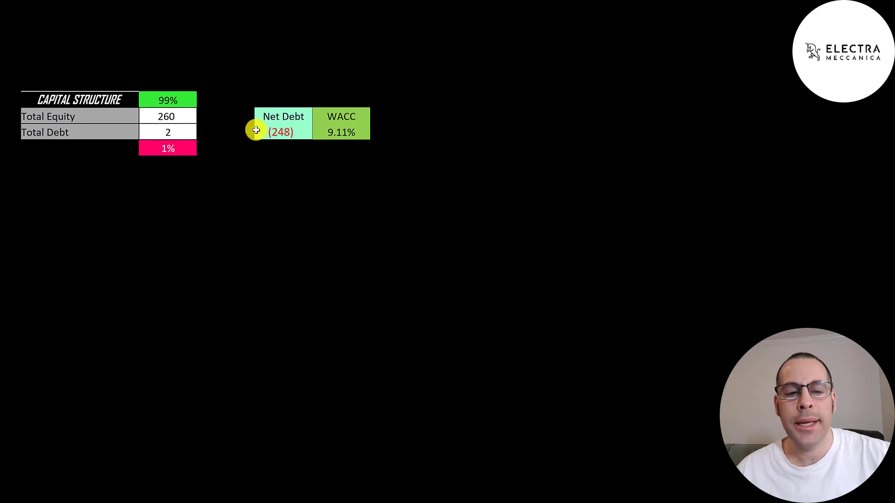
mouse_move(281, 117)
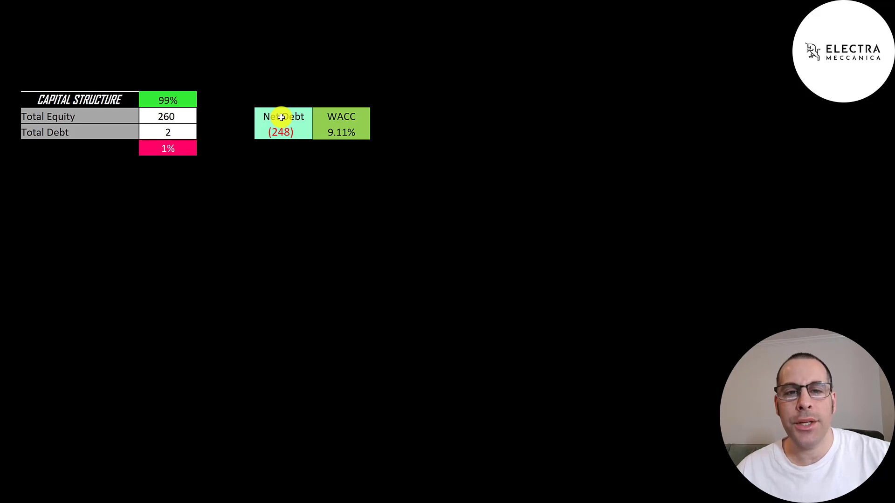
mouse_move(358, 99)
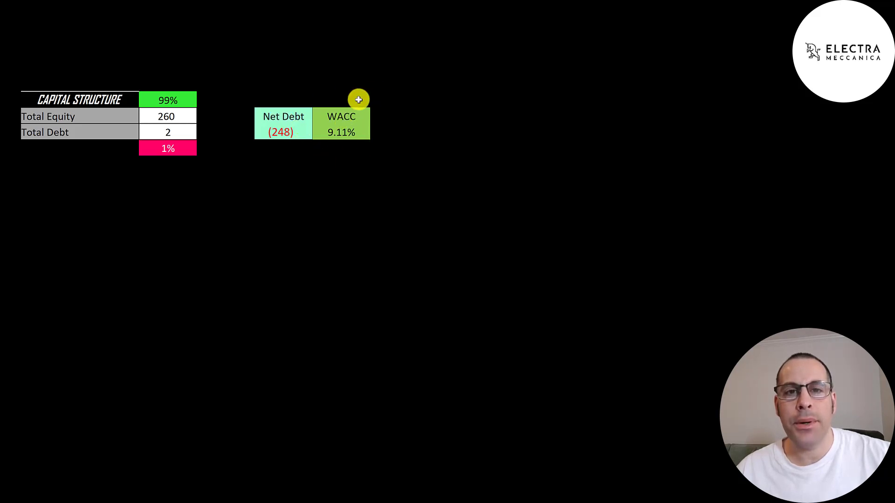
mouse_move(343, 100)
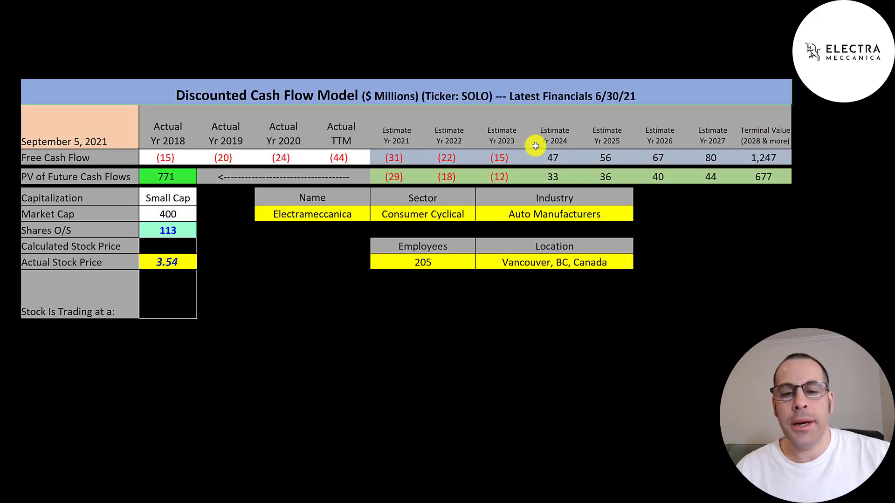
mouse_move(788, 145)
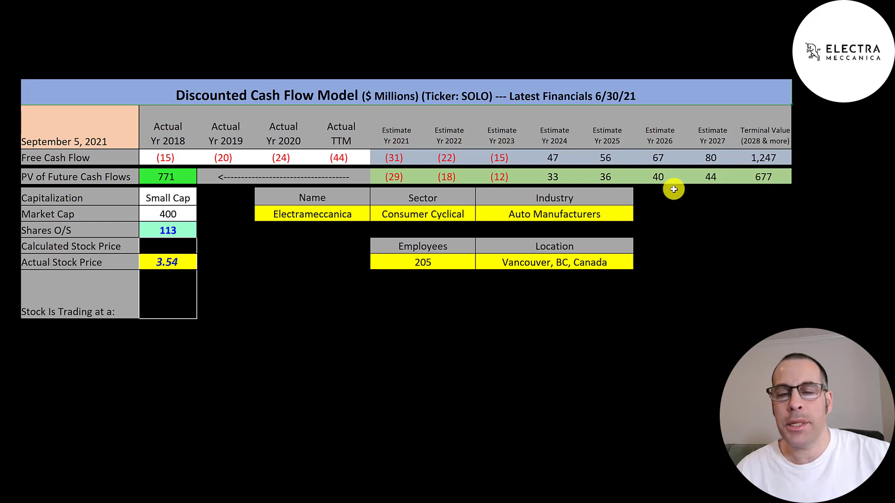
mouse_move(451, 229)
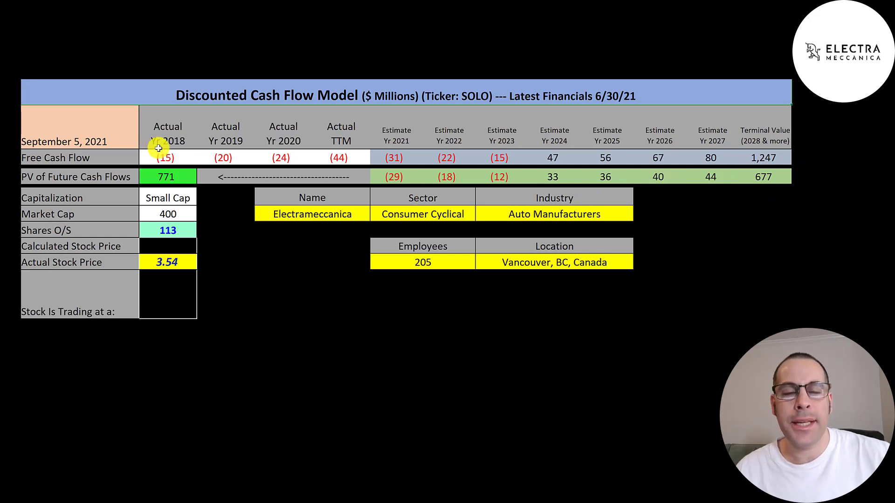
mouse_move(151, 207)
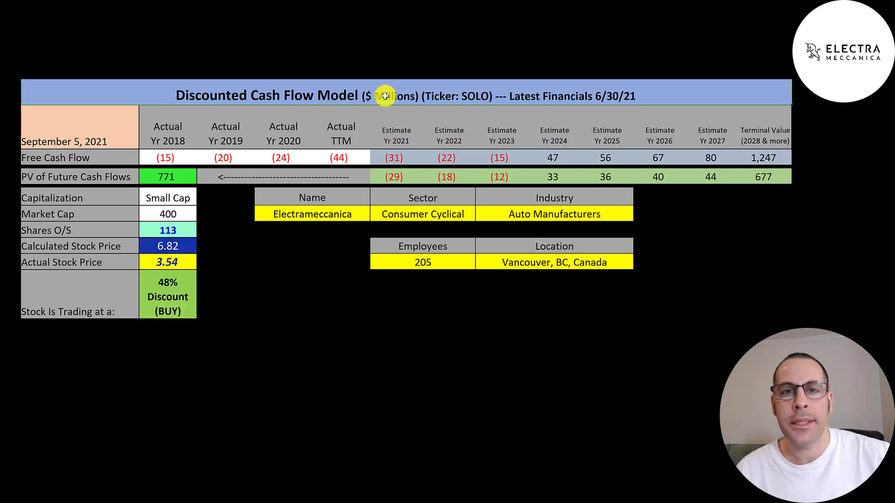
mouse_move(217, 235)
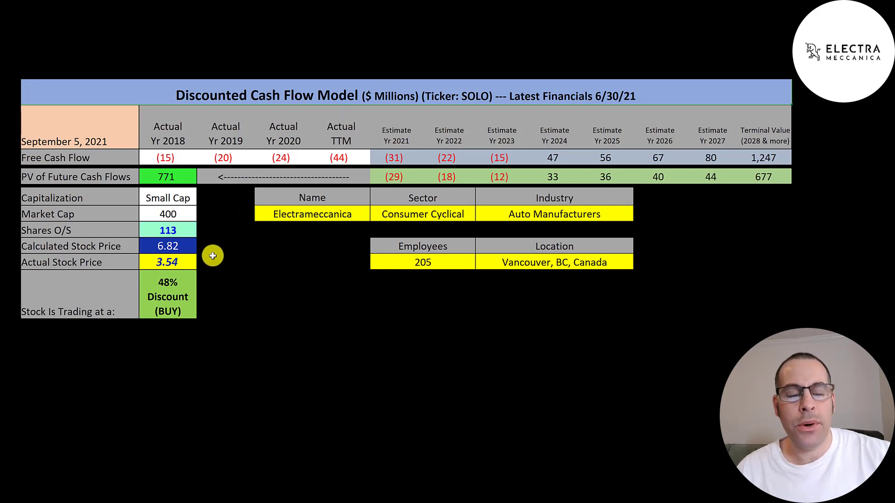
mouse_move(204, 245)
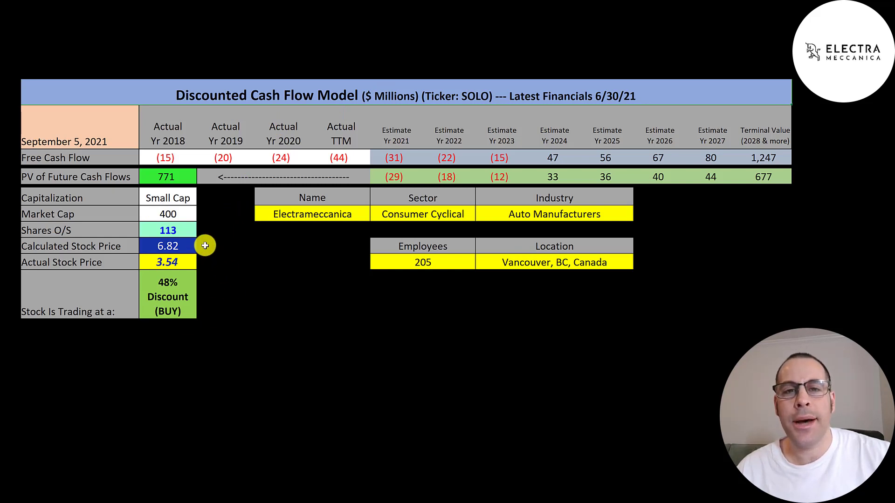
mouse_move(214, 222)
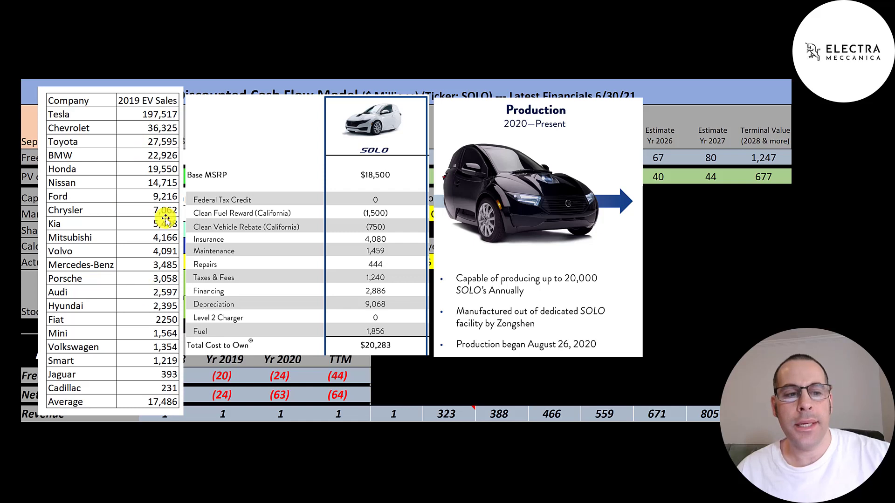
mouse_move(147, 119)
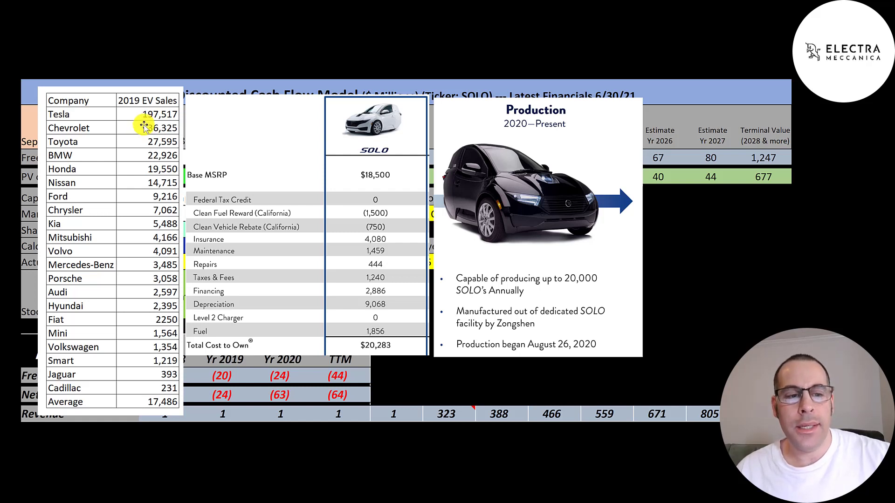
mouse_move(151, 207)
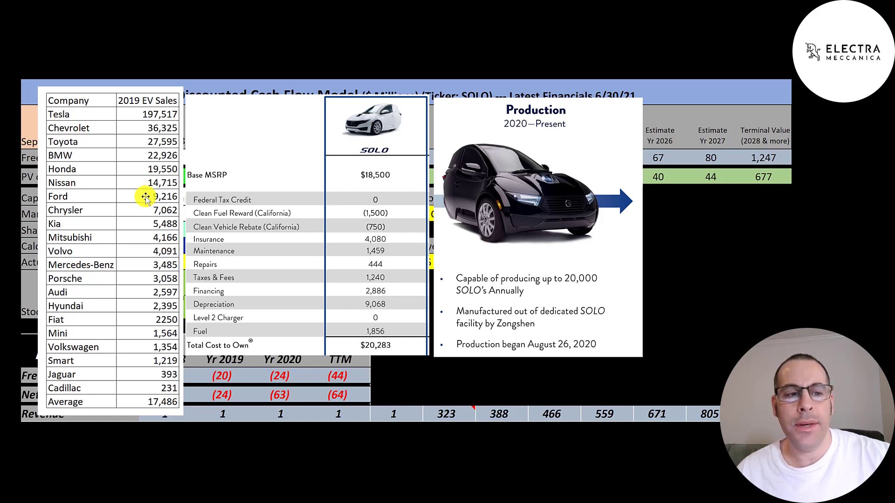
mouse_move(152, 307)
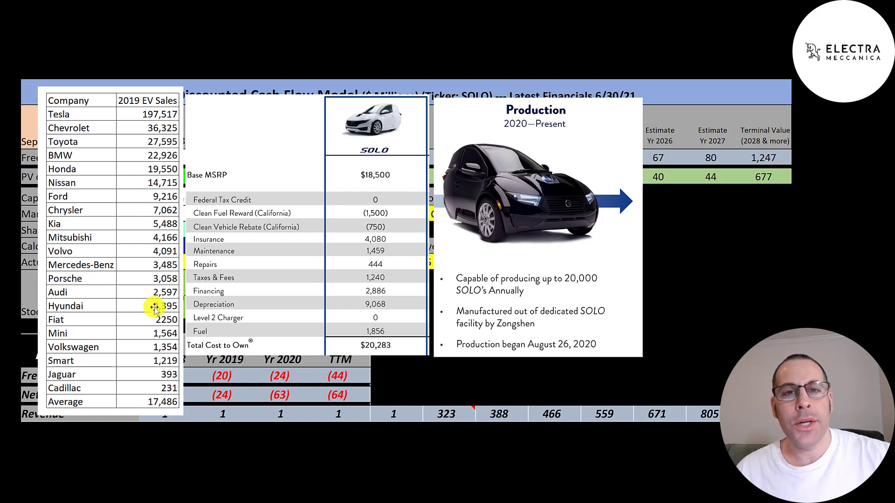
mouse_move(177, 320)
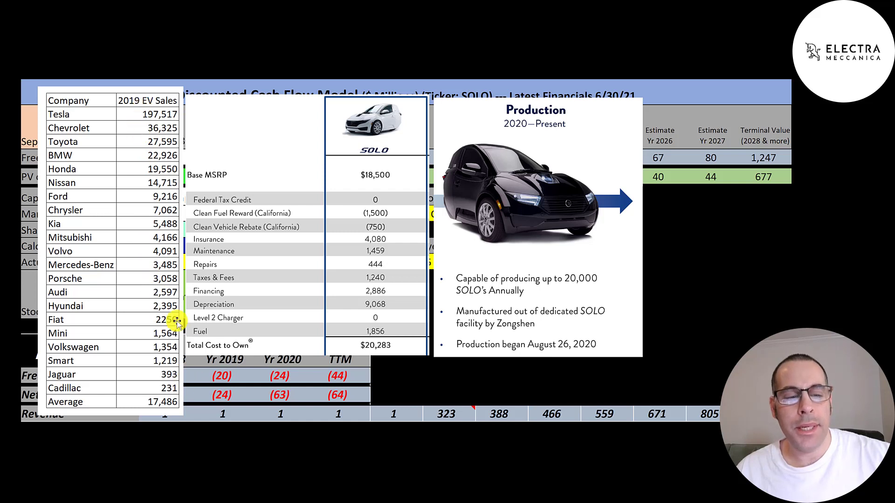
mouse_move(154, 391)
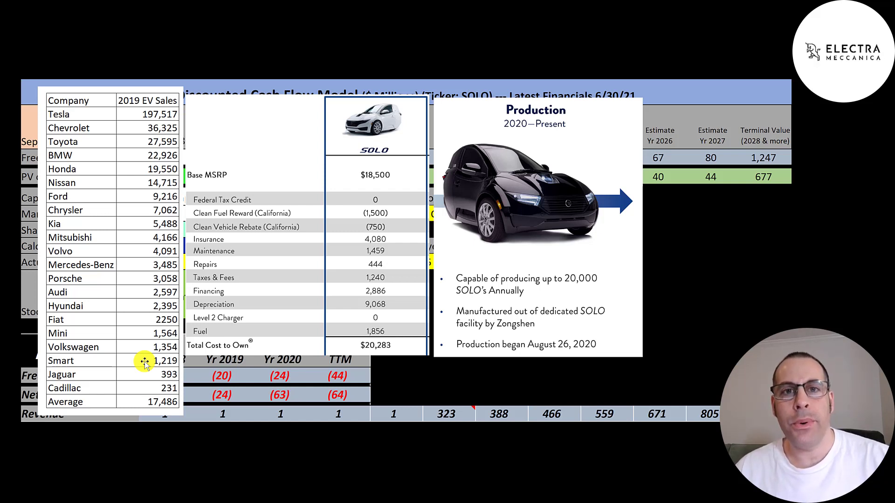
mouse_move(412, 176)
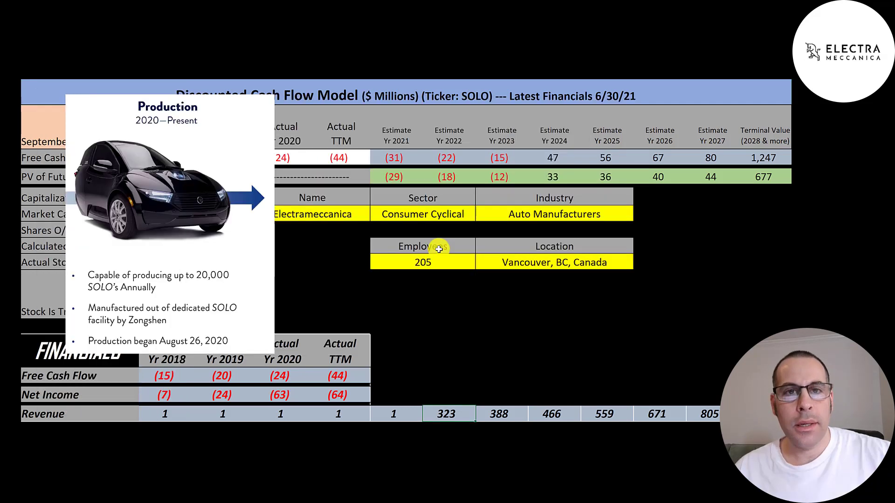
mouse_move(409, 205)
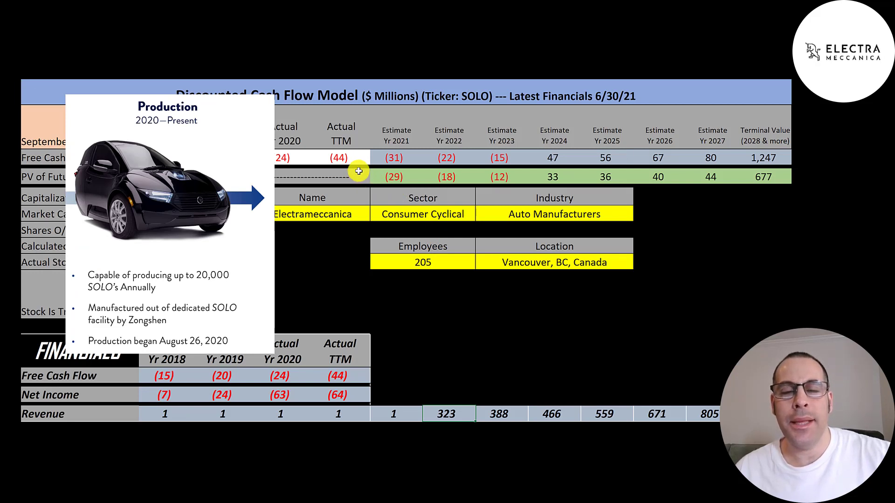
mouse_move(461, 417)
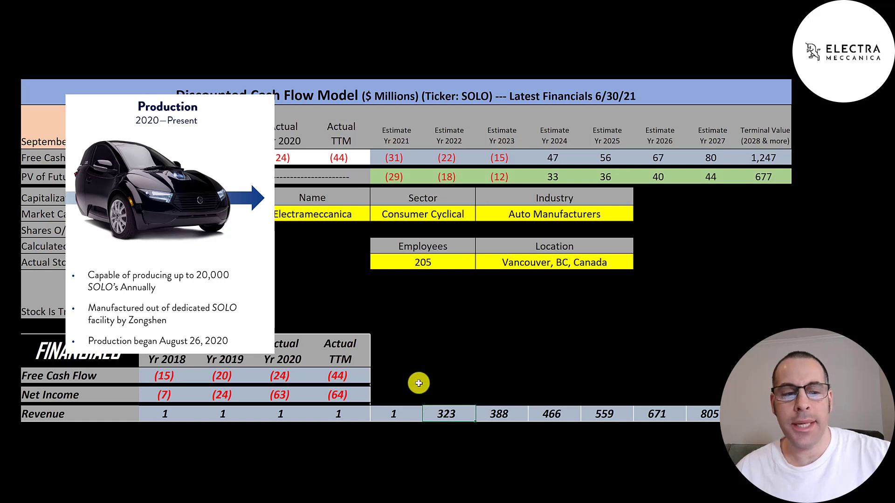
mouse_move(202, 248)
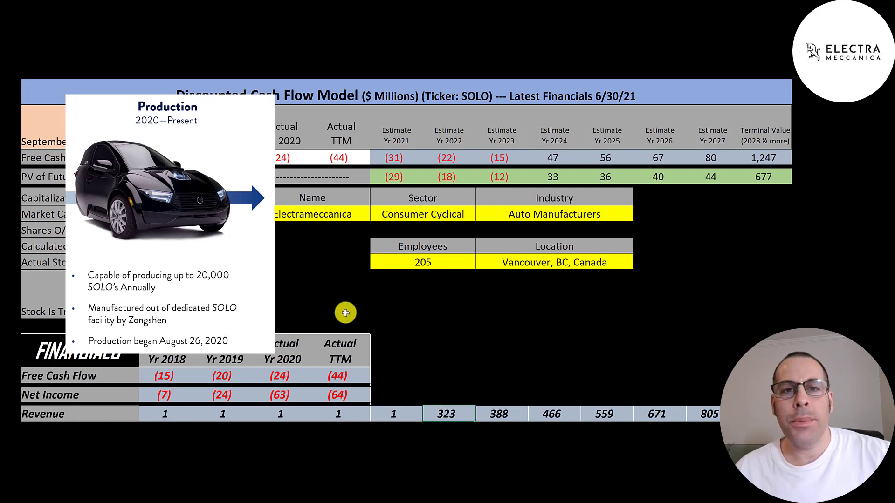
mouse_move(421, 324)
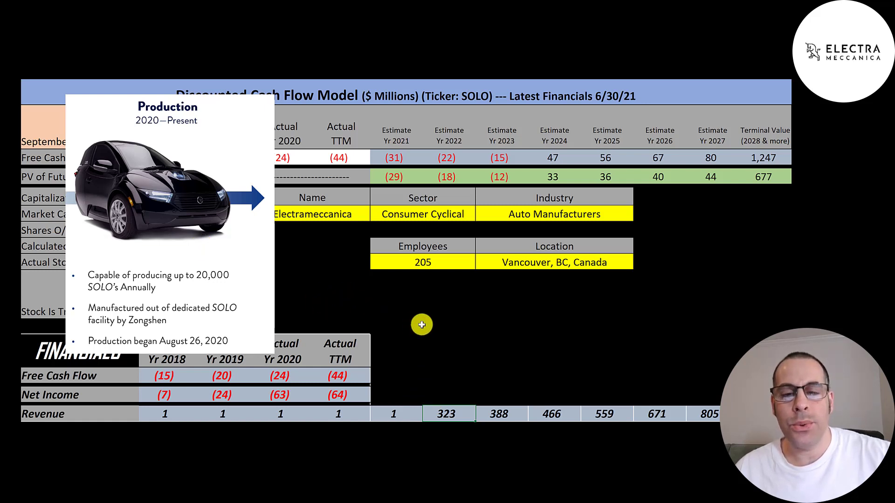
mouse_move(491, 363)
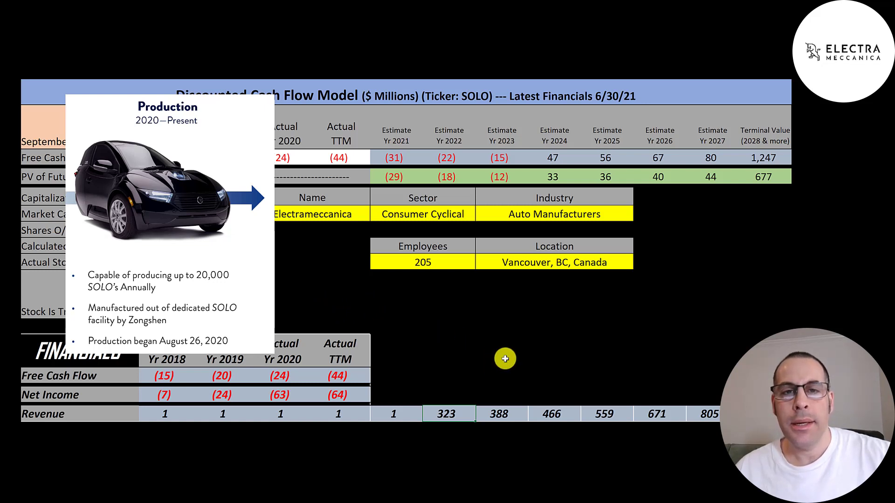
mouse_move(404, 232)
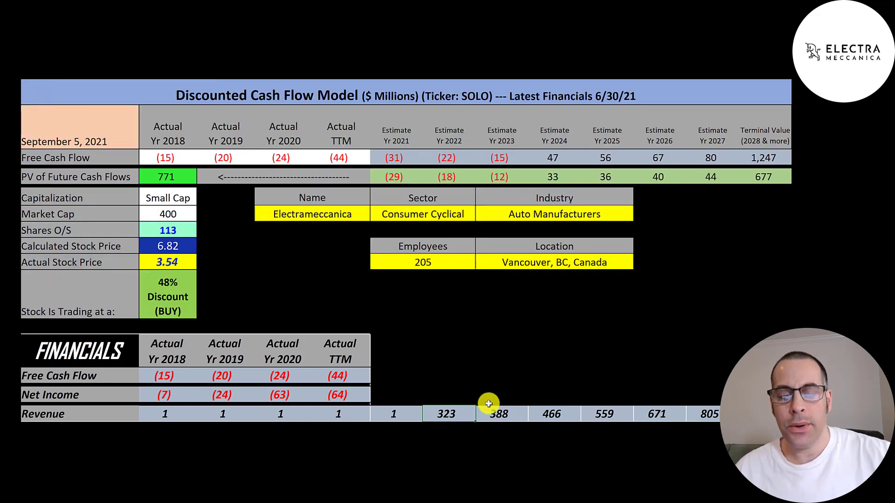
mouse_move(652, 401)
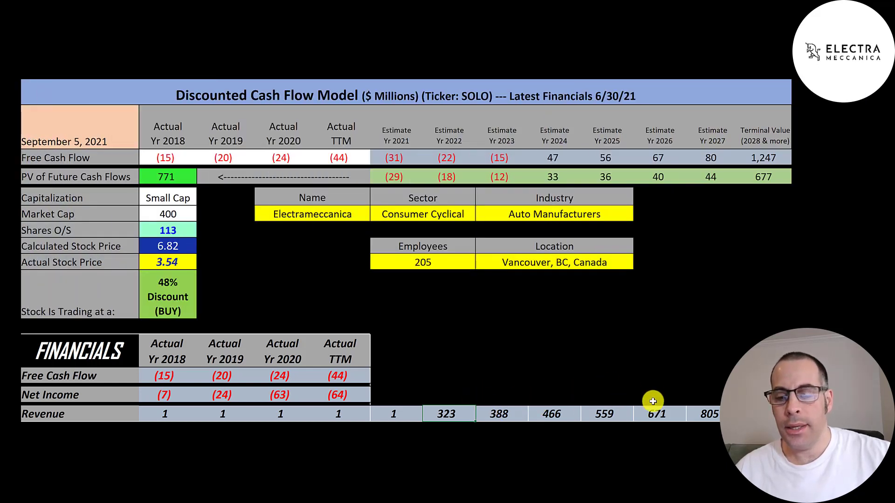
mouse_move(689, 397)
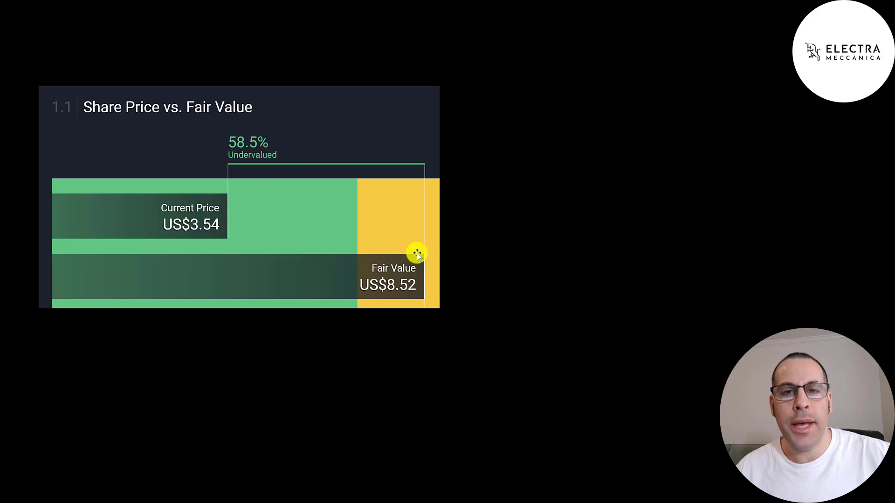
mouse_move(288, 156)
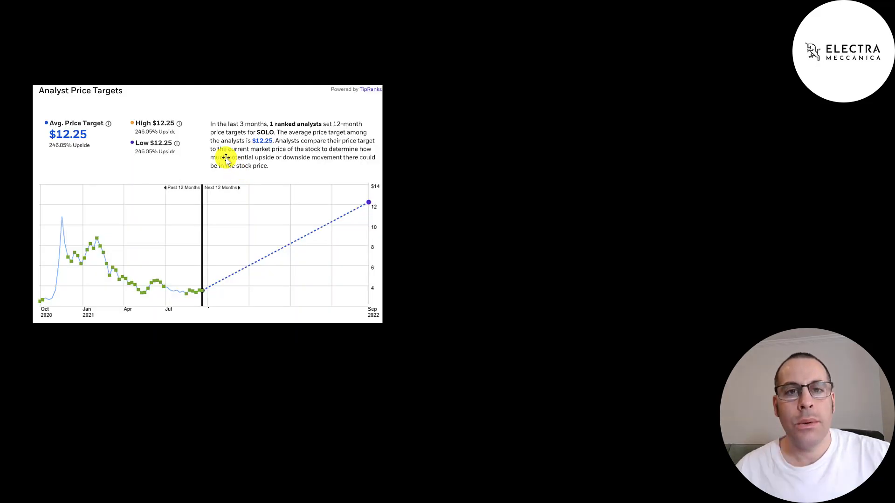
mouse_move(99, 169)
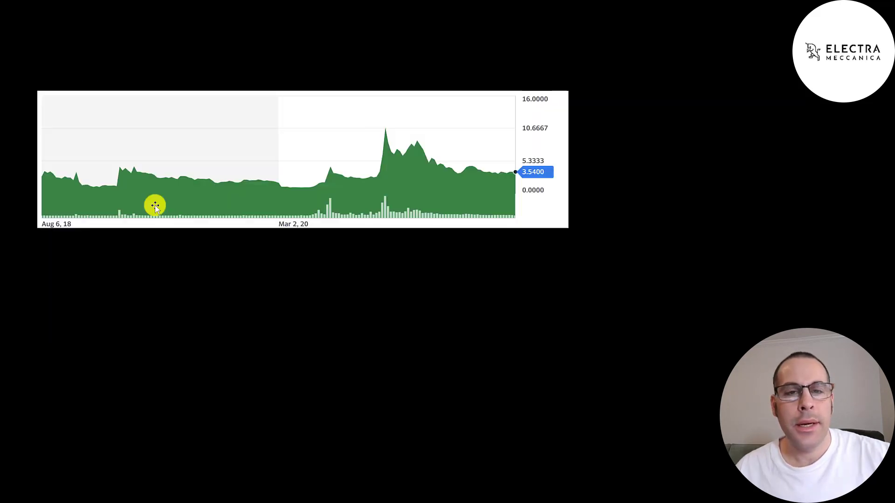
mouse_move(196, 194)
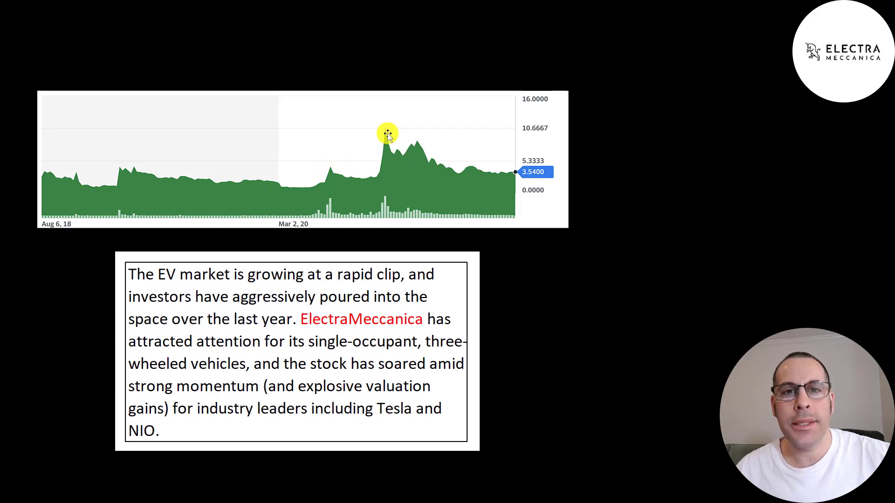
mouse_move(373, 173)
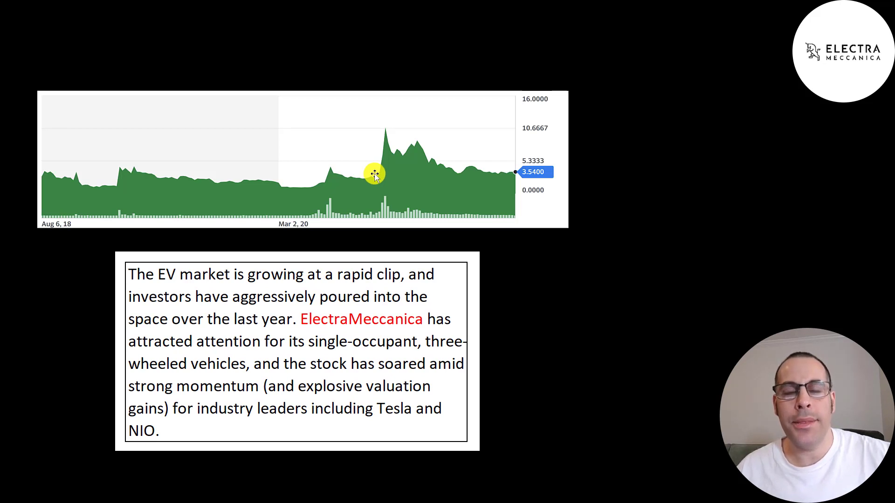
mouse_move(383, 133)
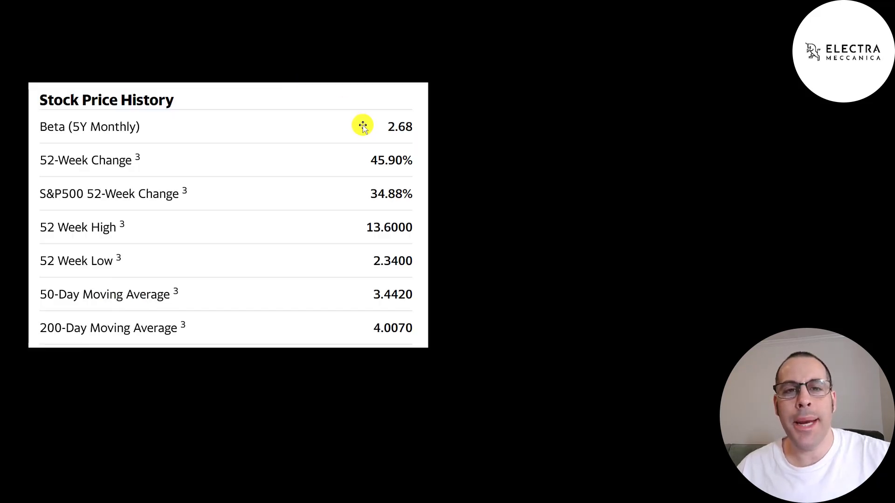
mouse_move(407, 115)
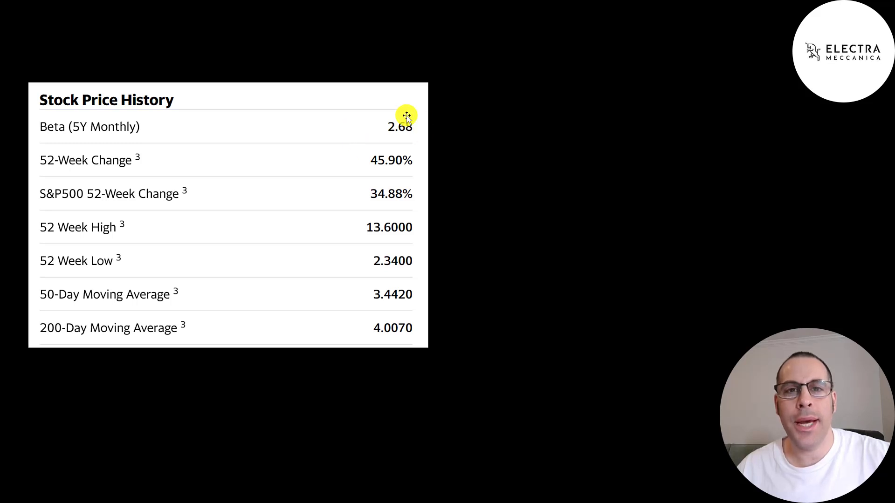
mouse_move(365, 157)
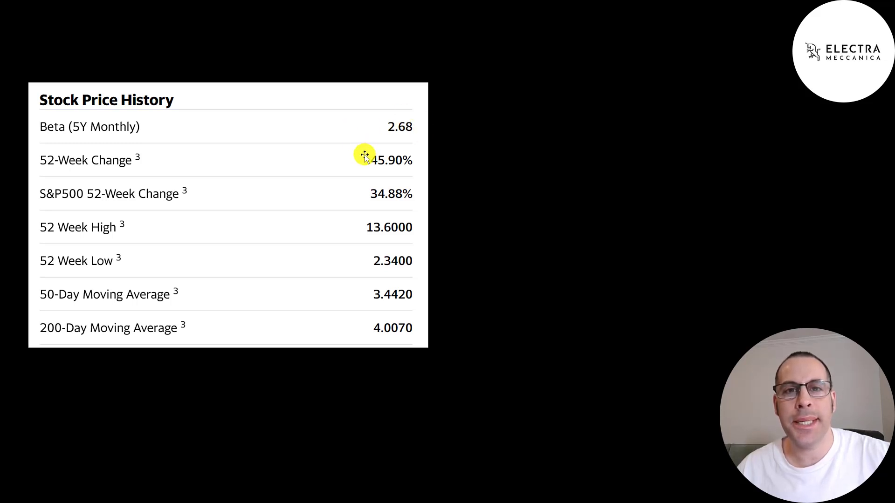
mouse_move(368, 185)
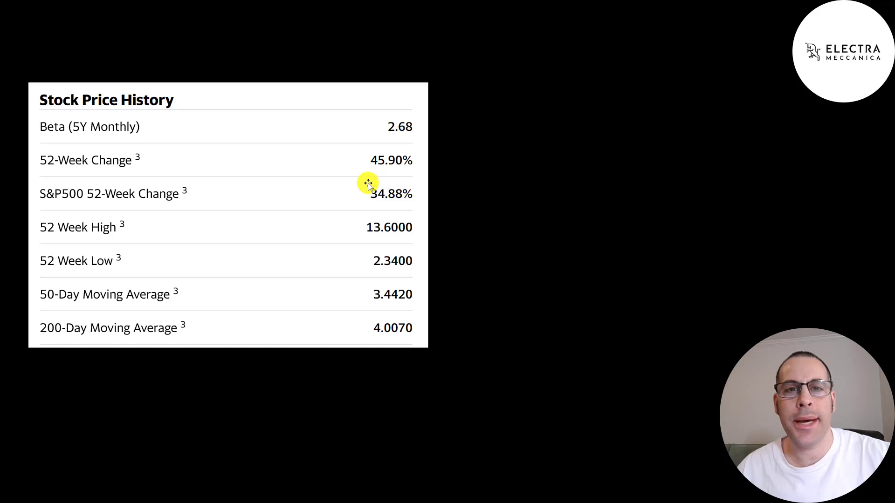
mouse_move(352, 258)
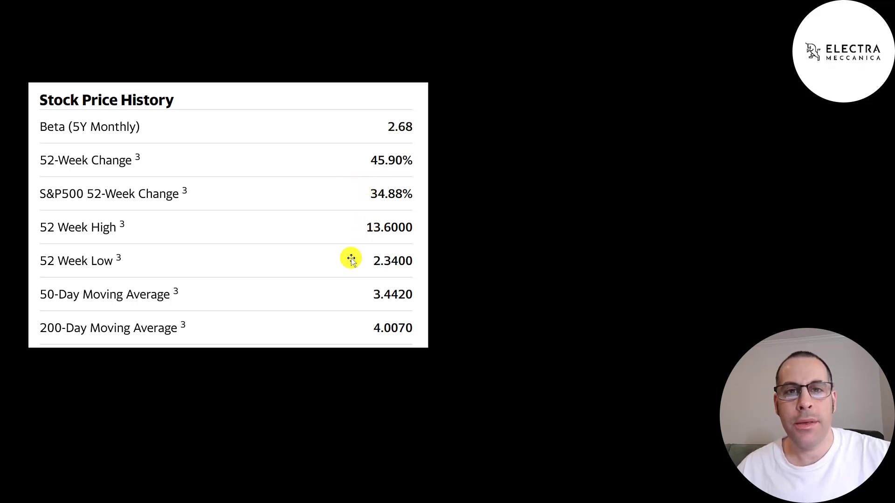
mouse_move(386, 221)
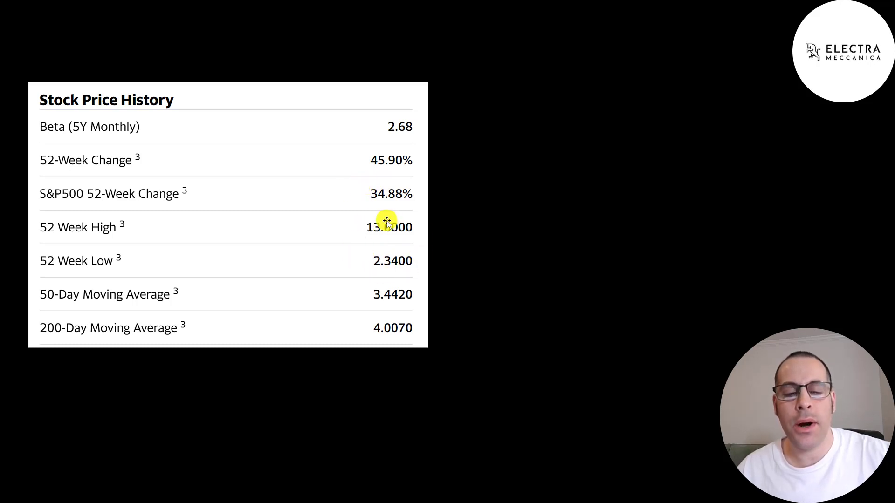
mouse_move(378, 293)
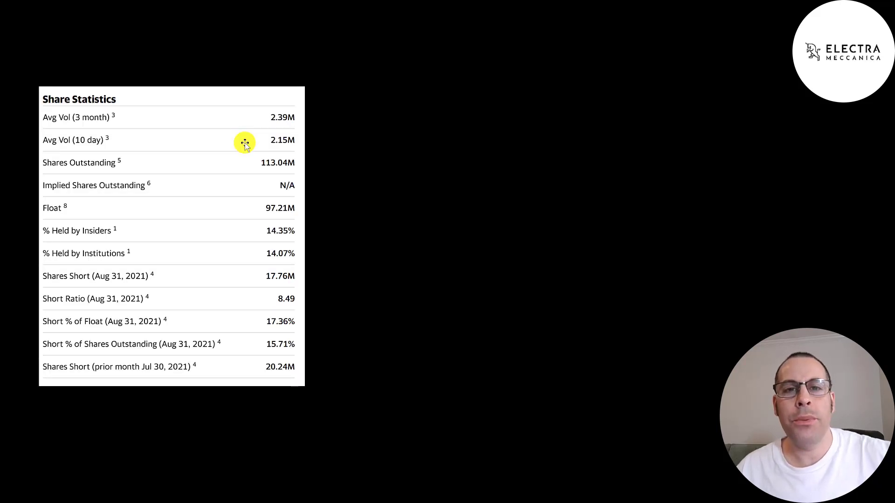
mouse_move(249, 159)
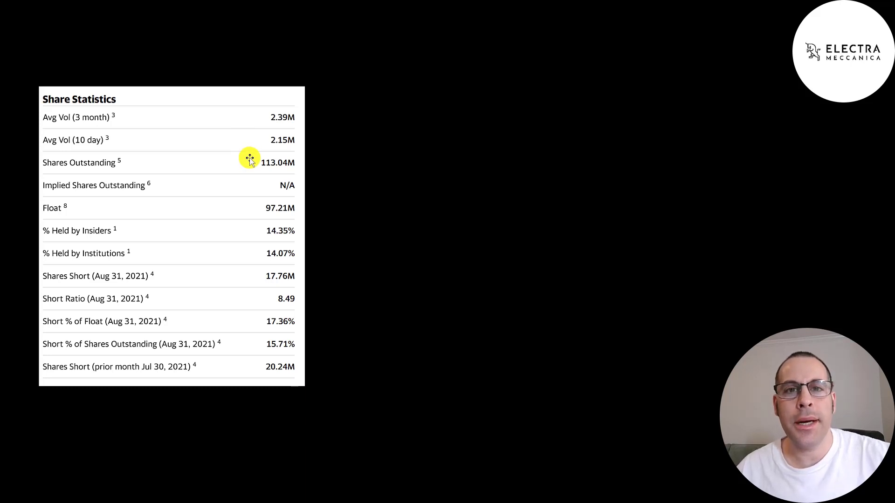
mouse_move(254, 208)
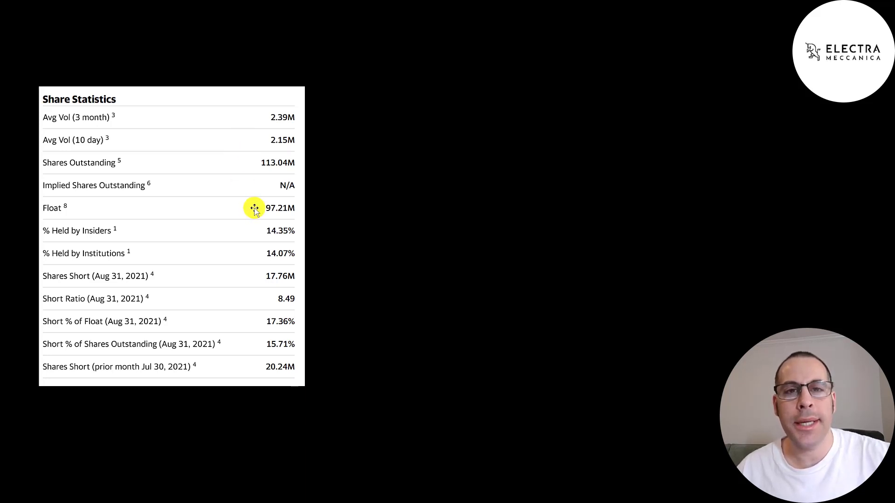
mouse_move(256, 250)
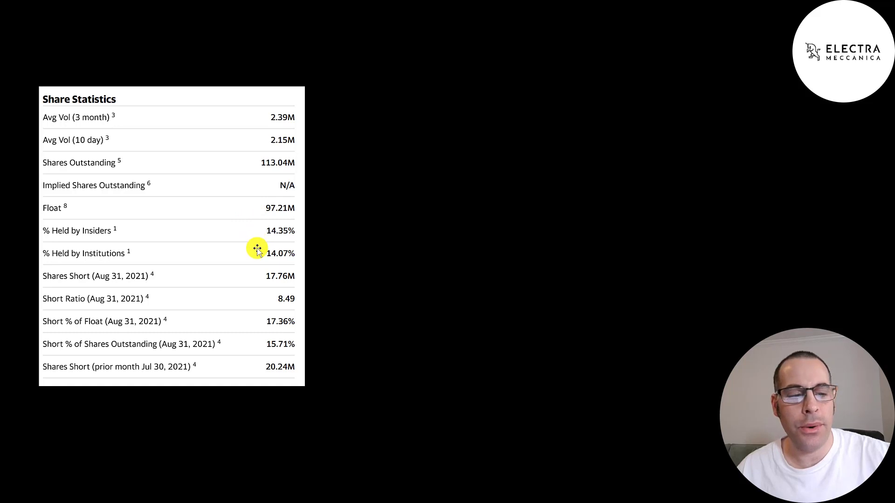
mouse_move(244, 311)
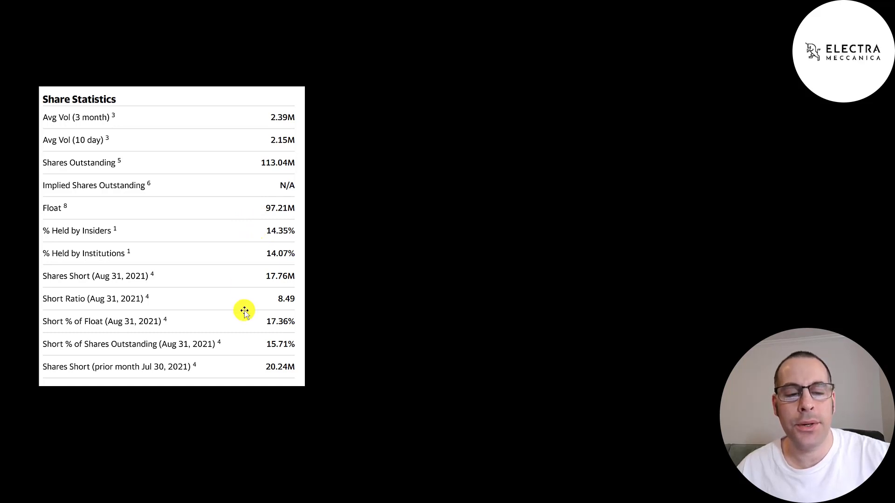
mouse_move(257, 306)
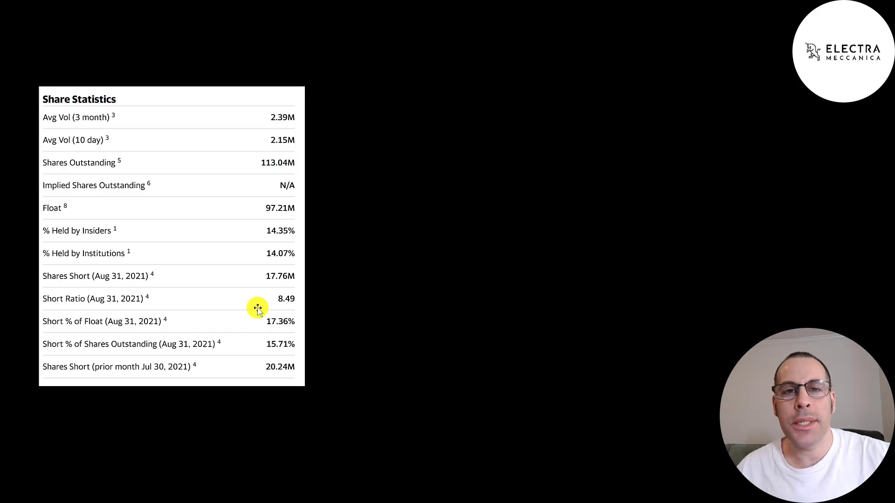
mouse_move(225, 196)
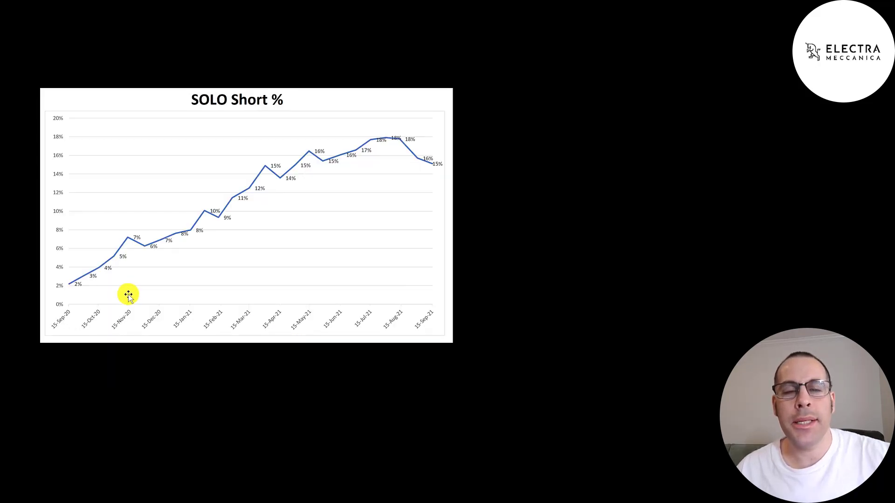
mouse_move(153, 280)
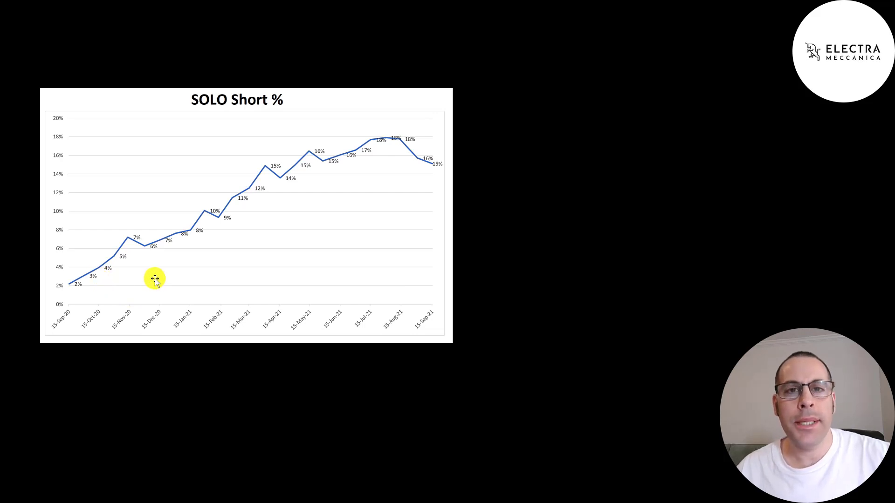
mouse_move(78, 280)
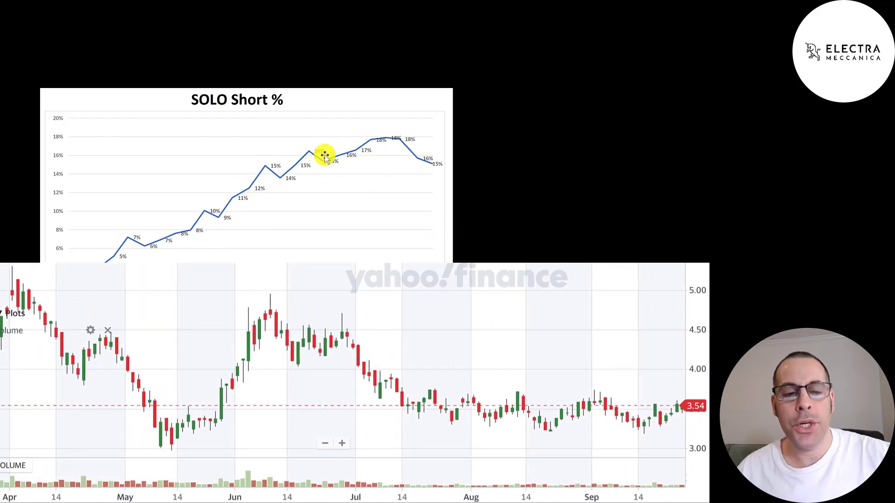
mouse_move(387, 143)
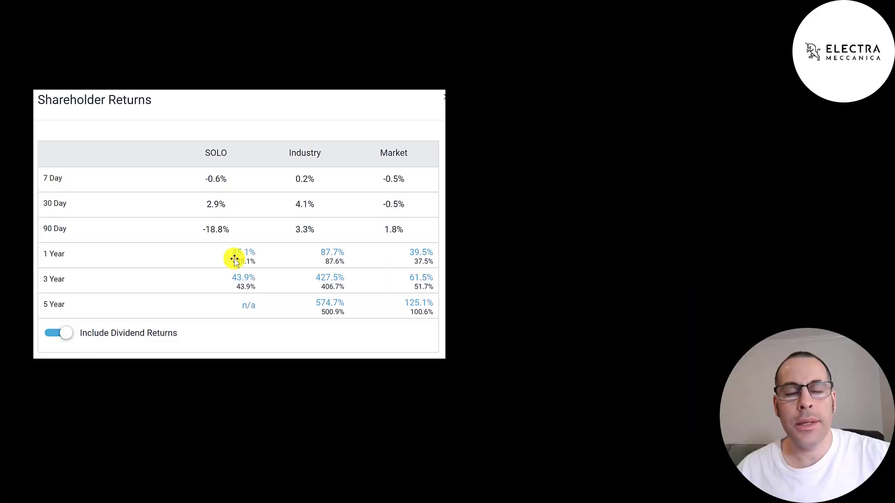
mouse_move(264, 277)
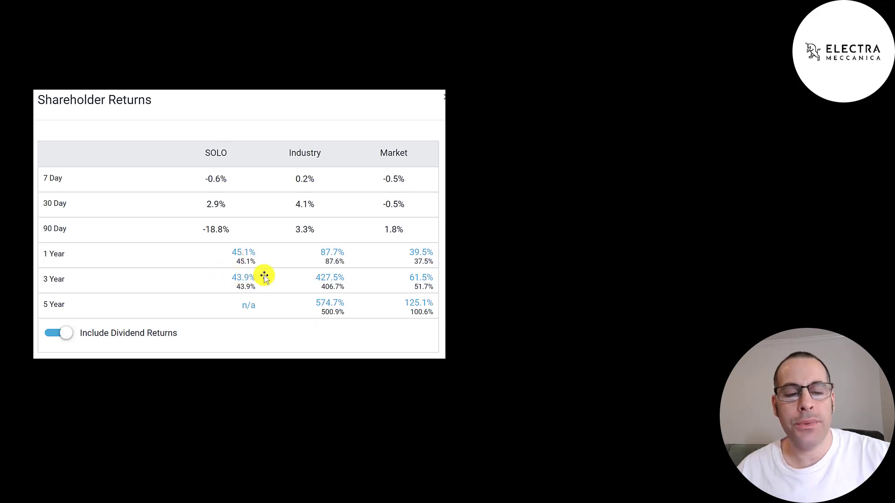
mouse_move(318, 280)
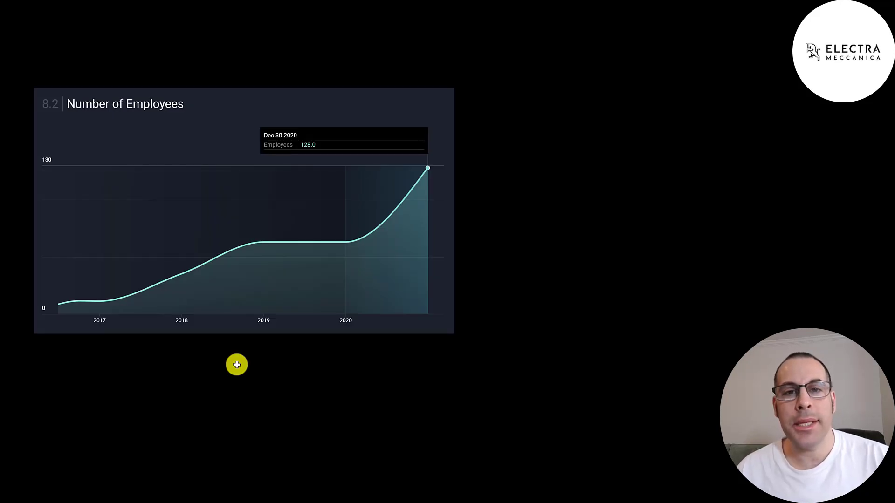
mouse_move(90, 295)
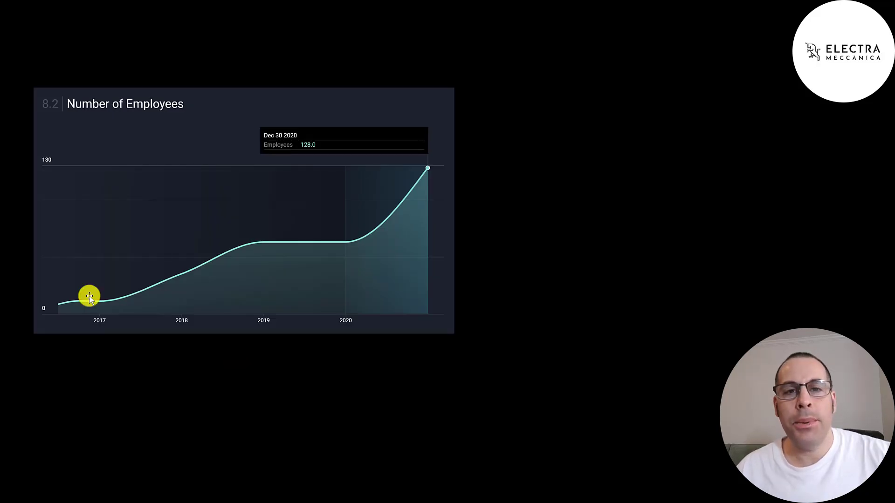
mouse_move(423, 174)
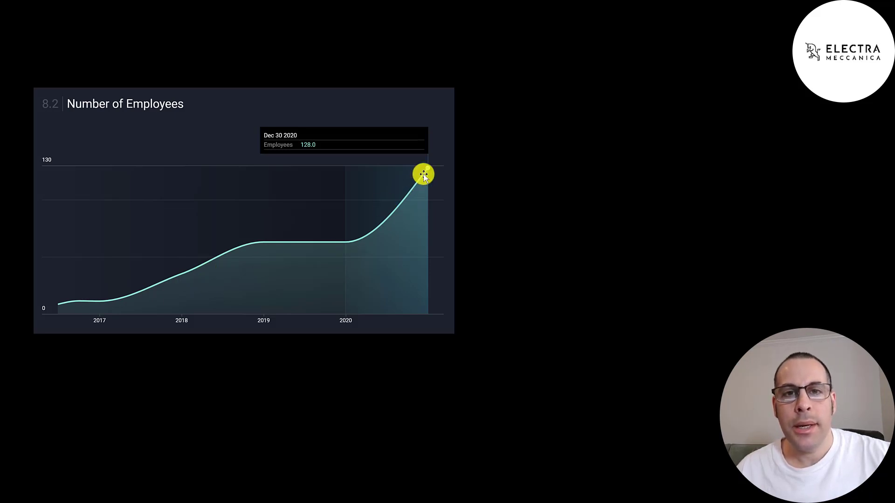
mouse_move(375, 124)
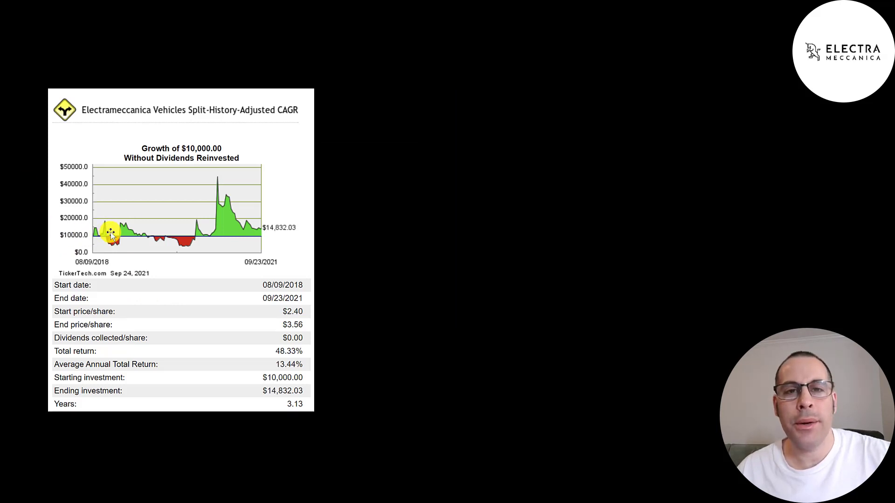
mouse_move(210, 183)
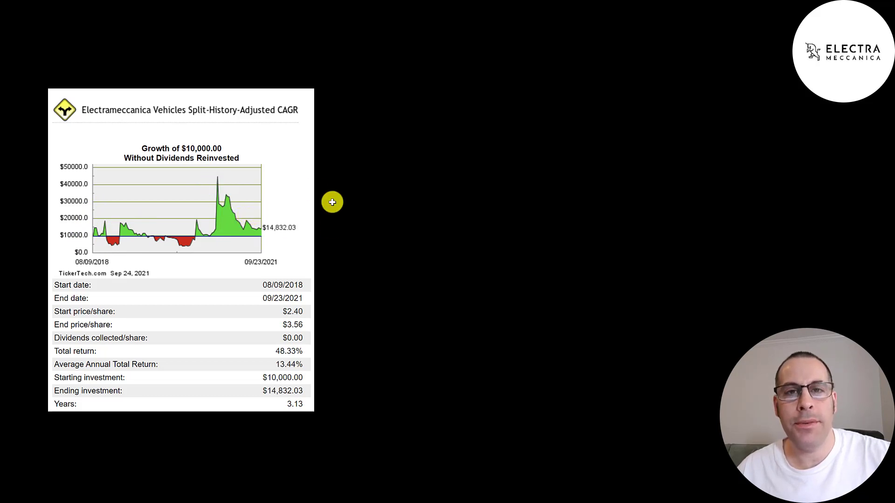
mouse_move(333, 323)
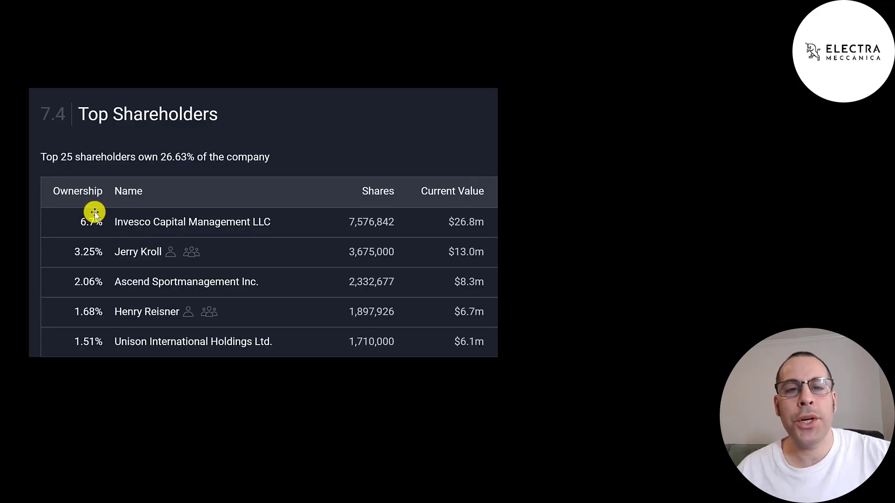
mouse_move(71, 242)
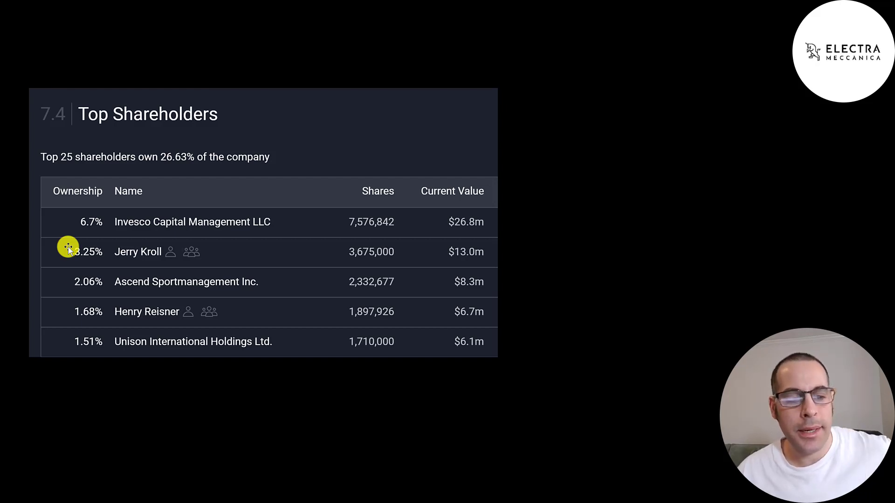
mouse_move(58, 304)
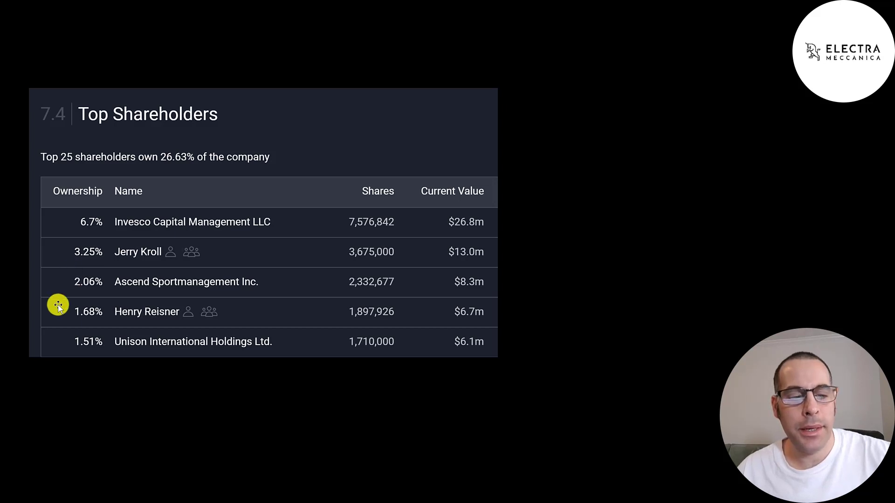
mouse_move(65, 308)
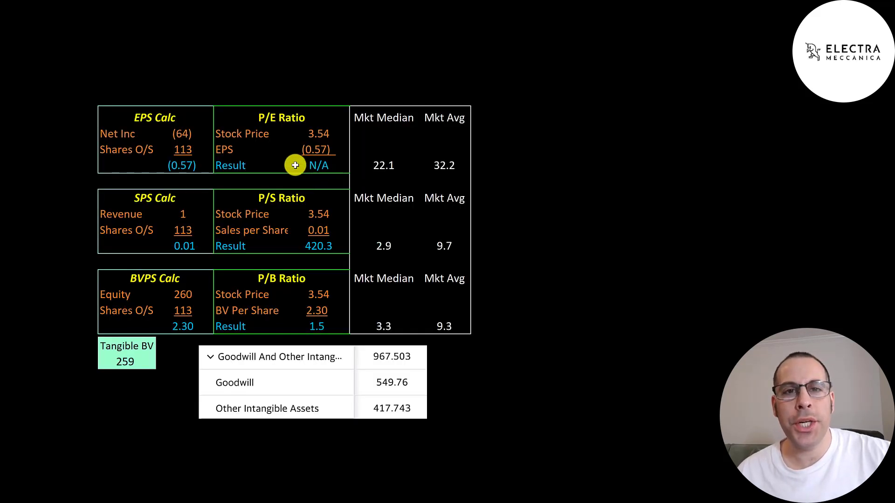
mouse_move(291, 156)
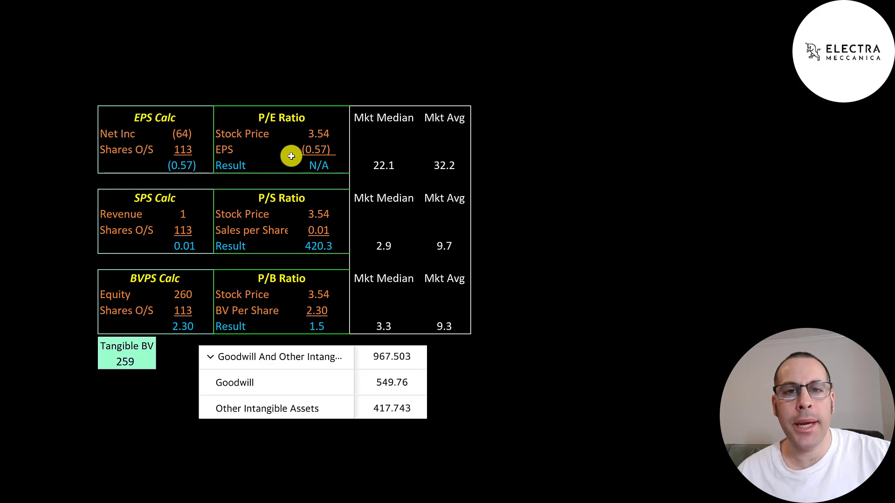
mouse_move(305, 233)
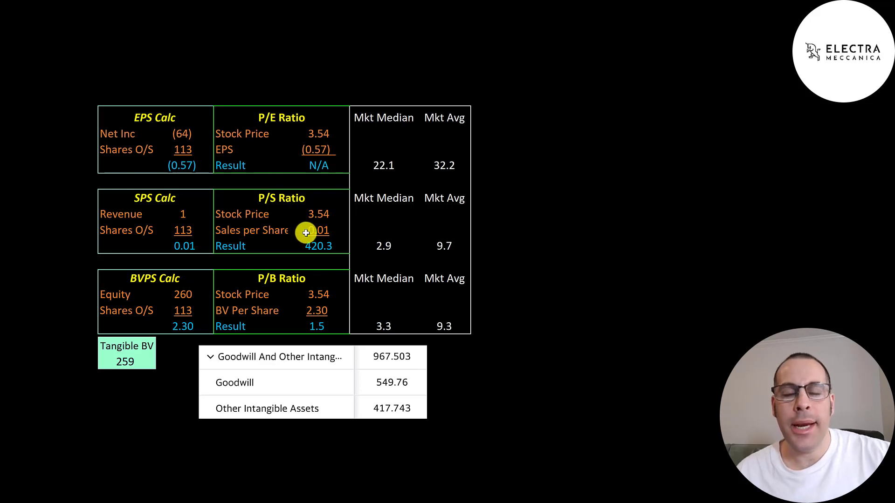
mouse_move(306, 287)
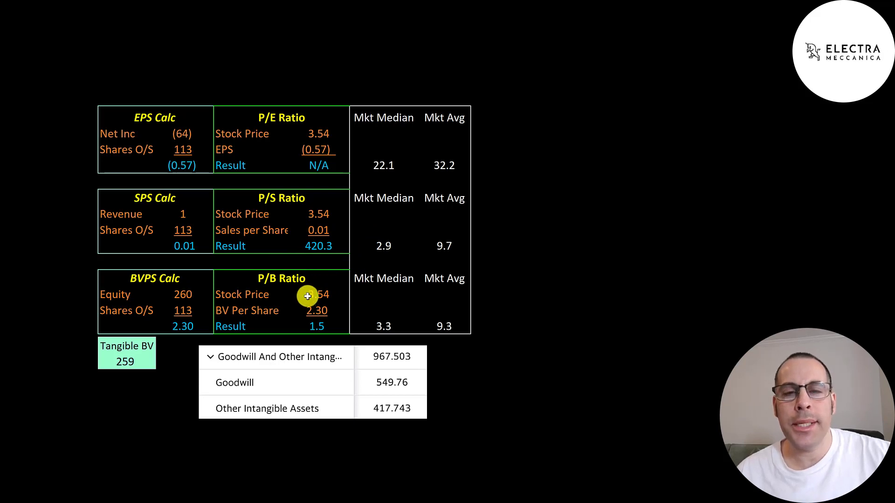
mouse_move(297, 296)
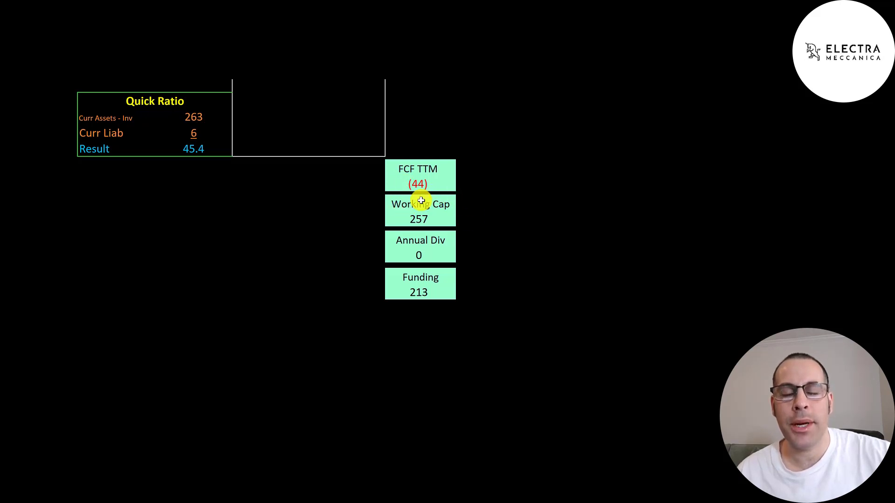
mouse_move(386, 212)
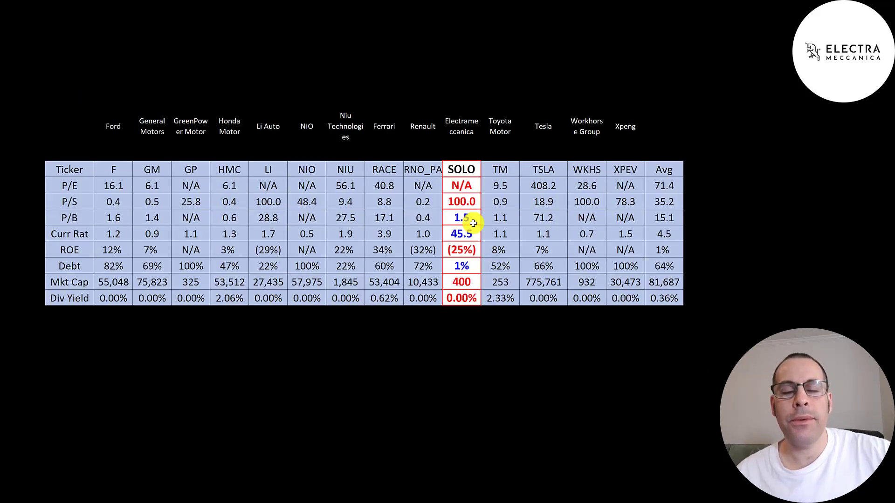
mouse_move(462, 188)
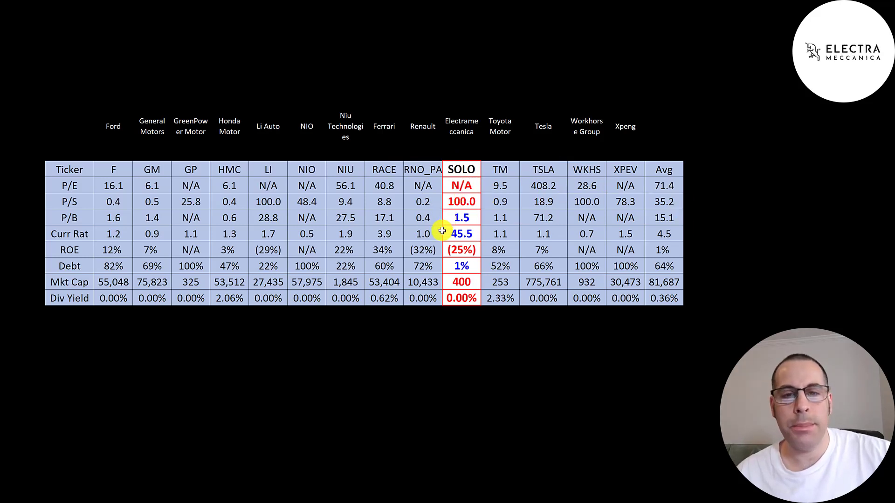
mouse_move(451, 263)
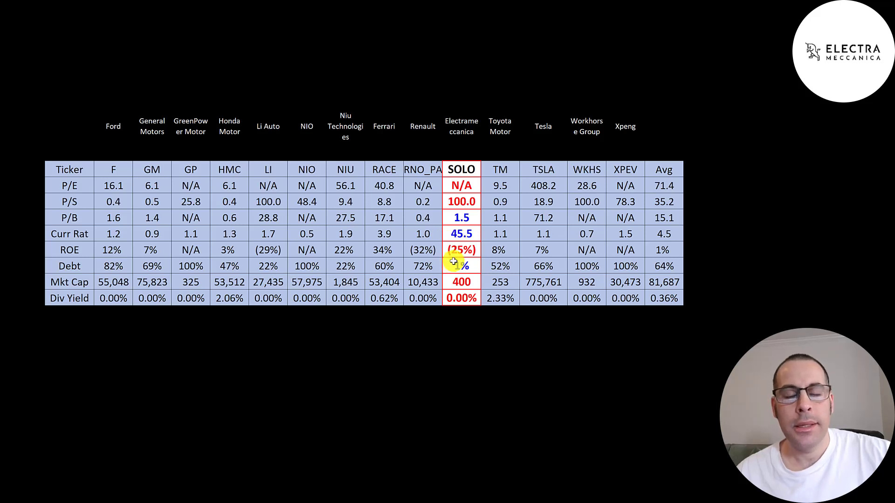